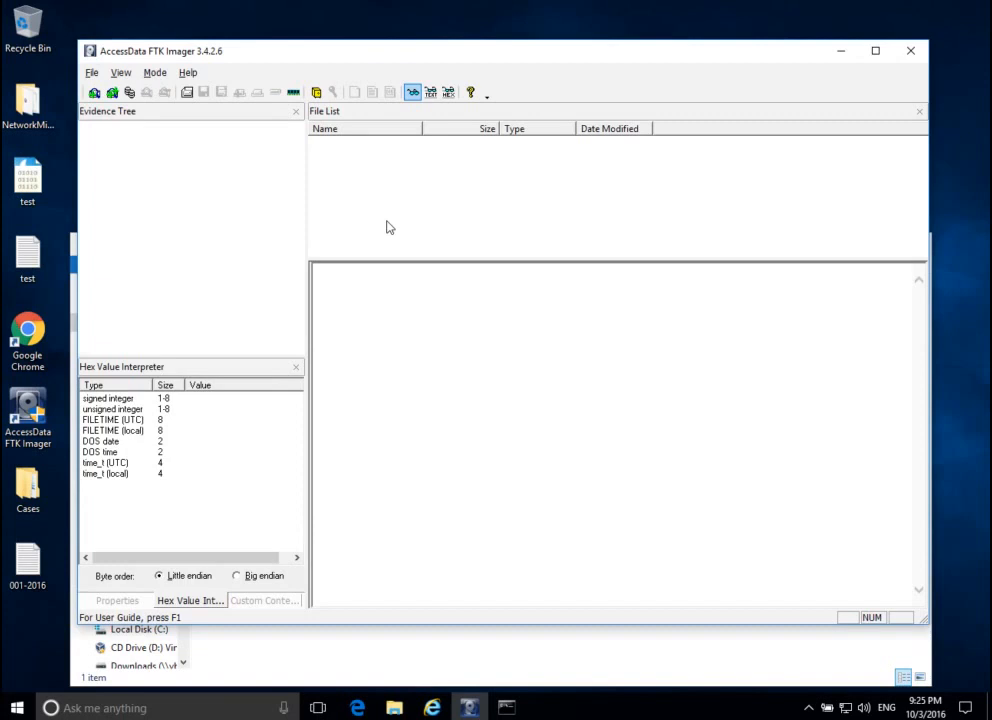
pyautogui.moveTo(288, 344)
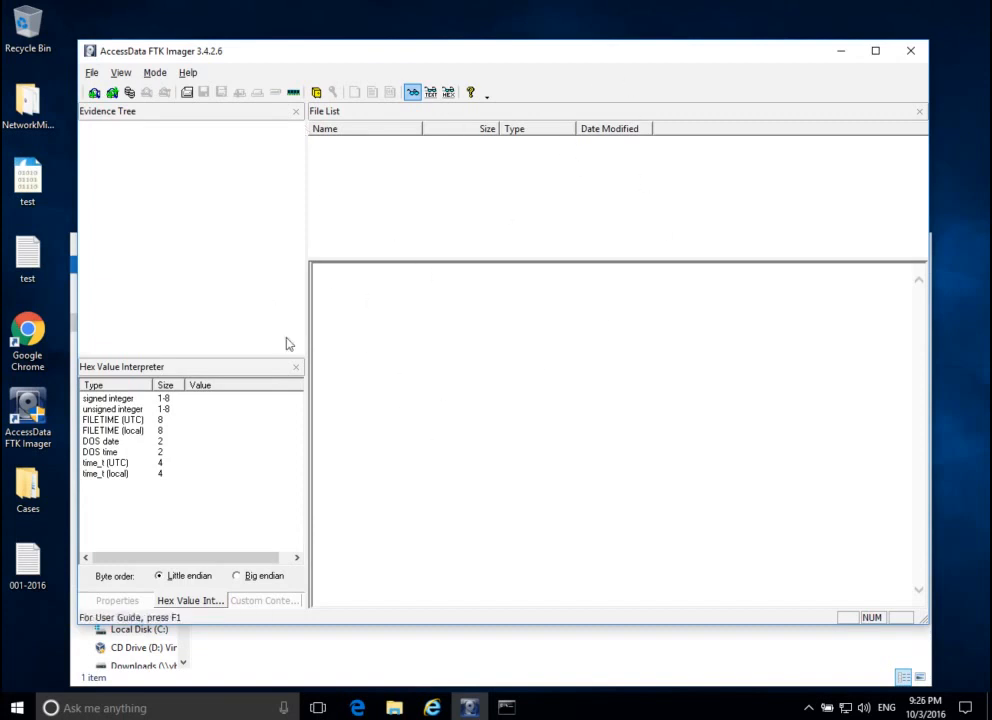
pyautogui.moveTo(408, 324)
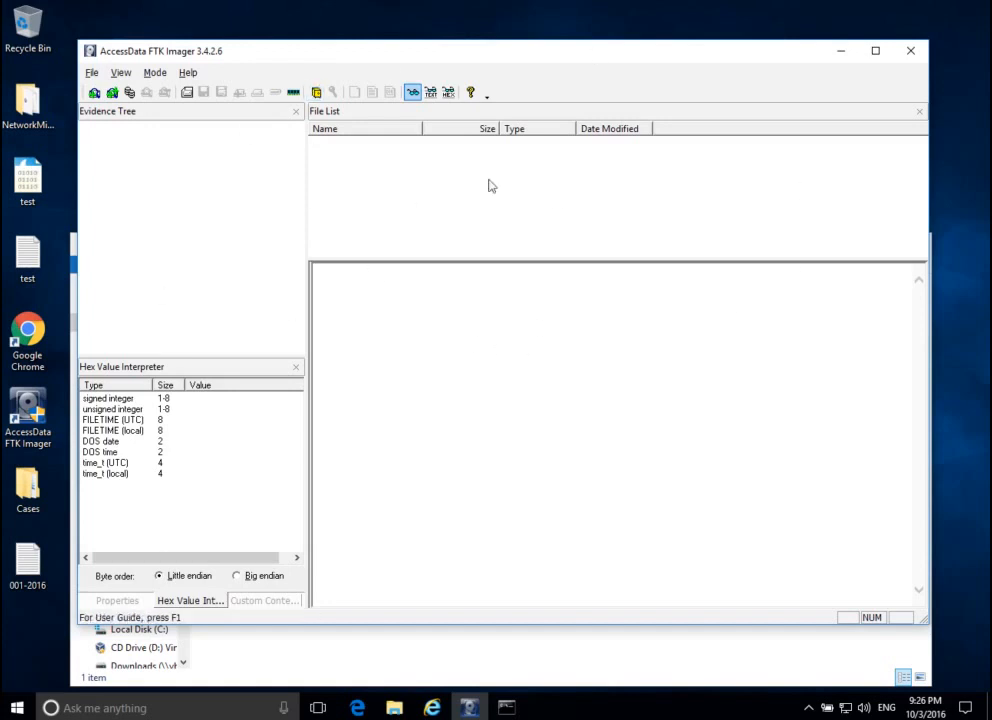
pyautogui.moveTo(510, 232)
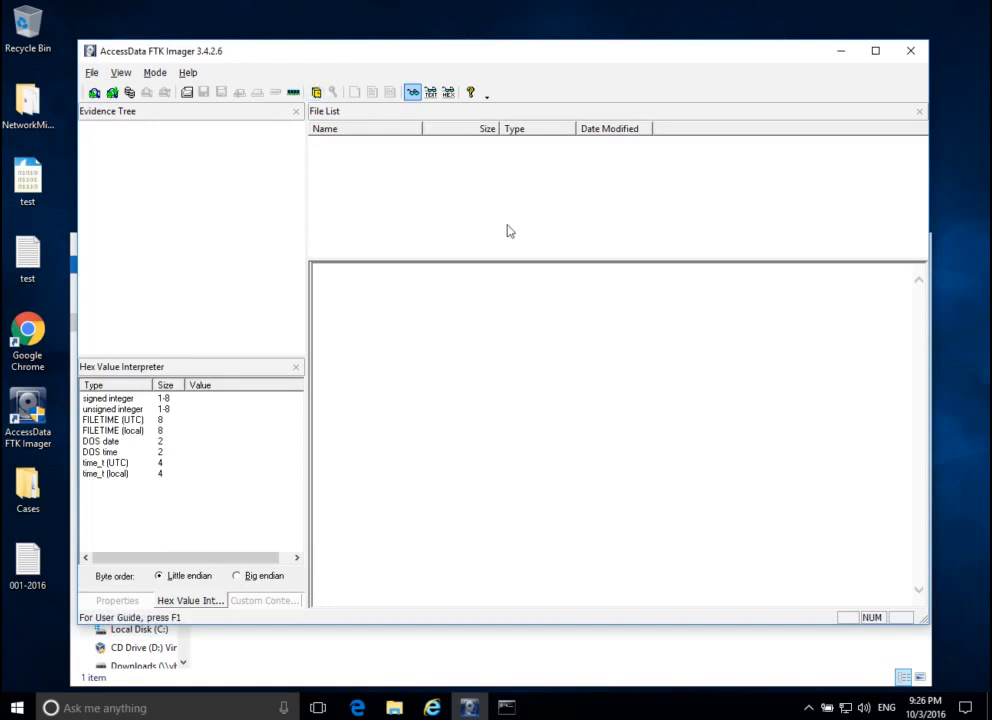
pyautogui.moveTo(504, 442)
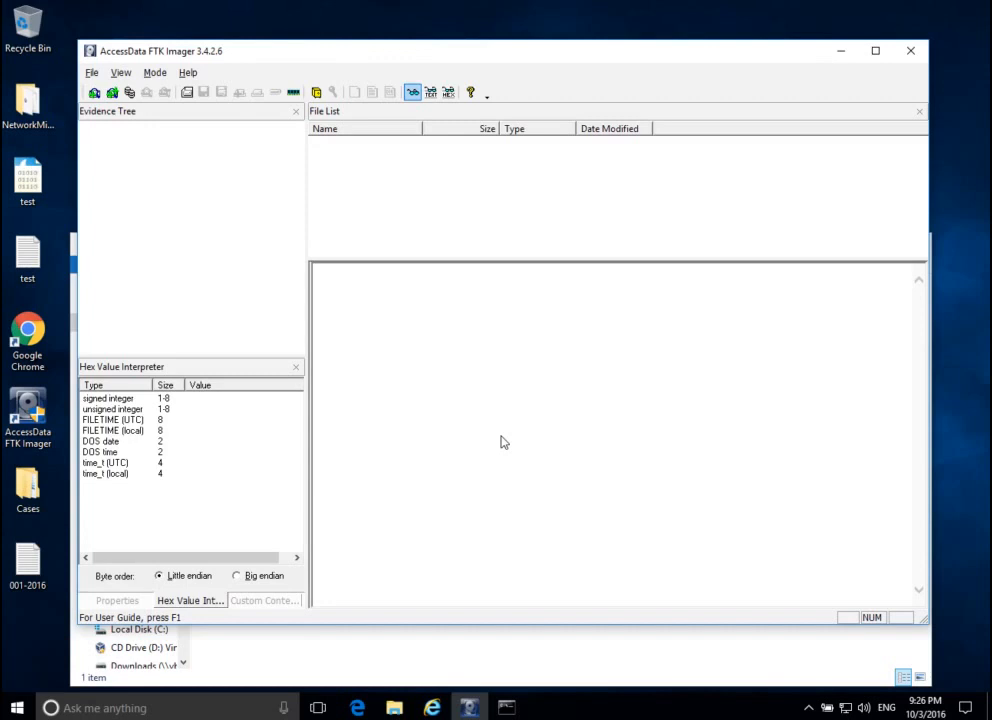
pyautogui.moveTo(492, 444)
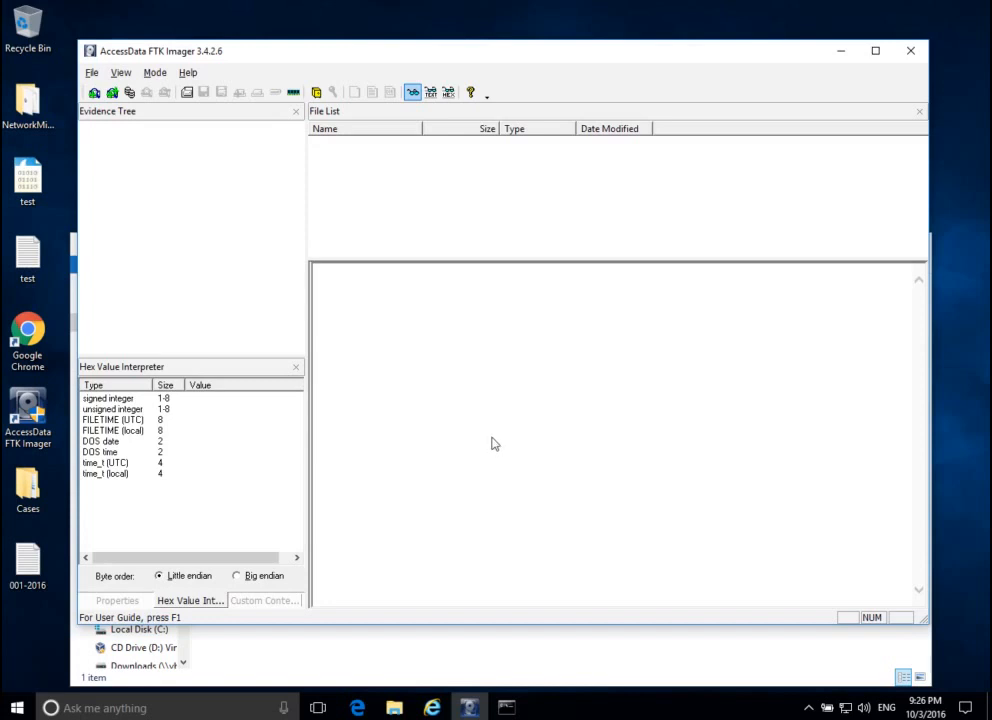
pyautogui.moveTo(388, 198)
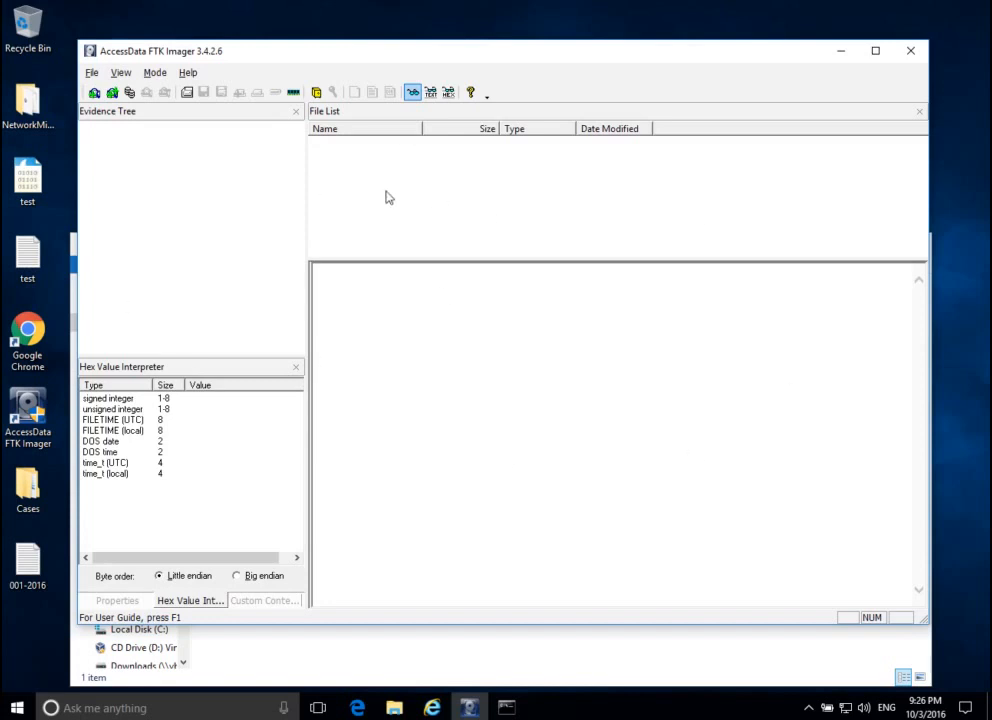
pyautogui.moveTo(368, 272)
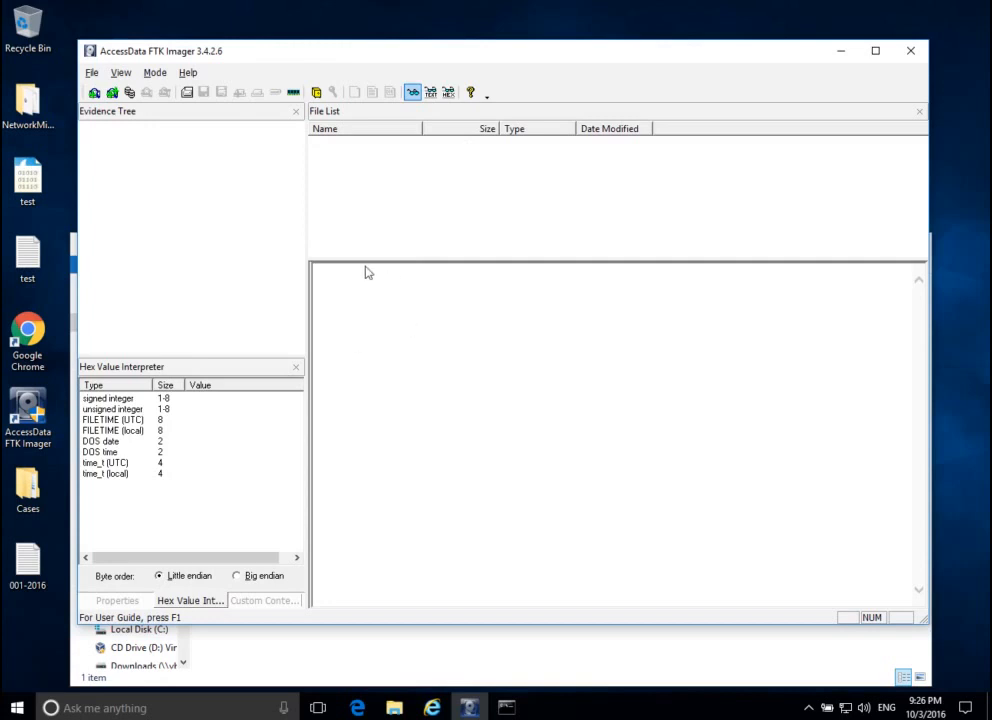
pyautogui.moveTo(448, 304)
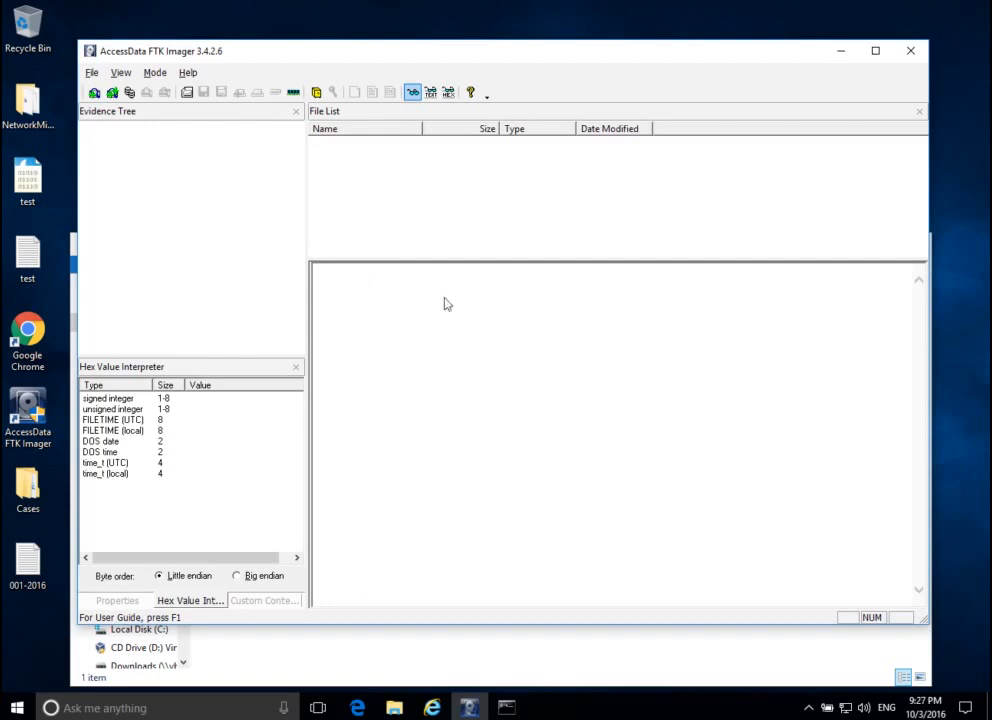
pyautogui.moveTo(440, 358)
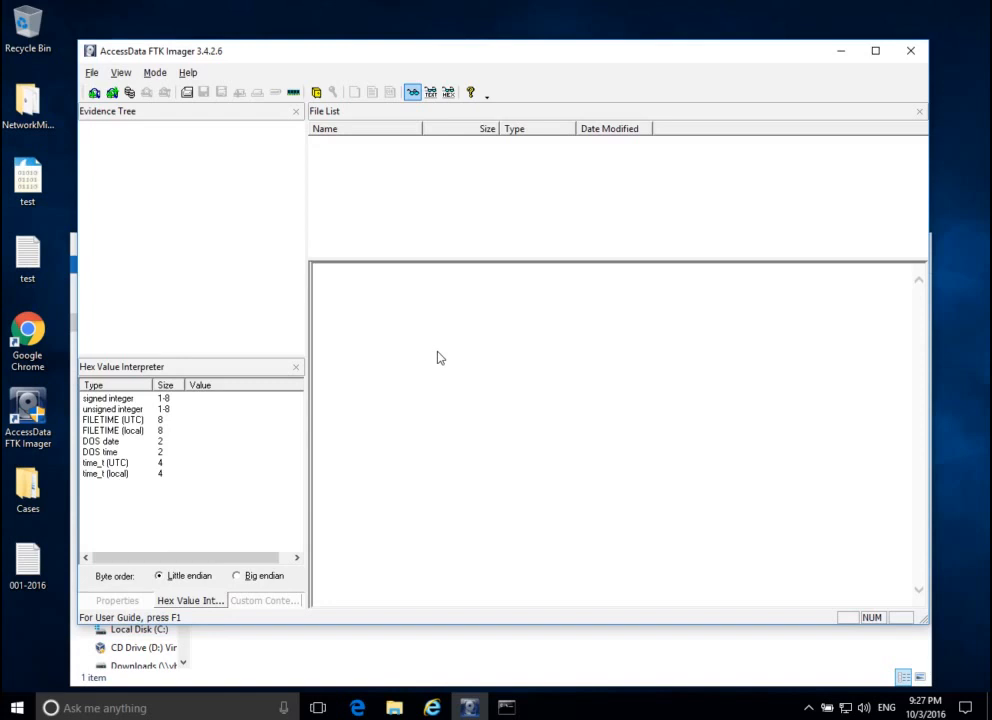
pyautogui.moveTo(472, 388)
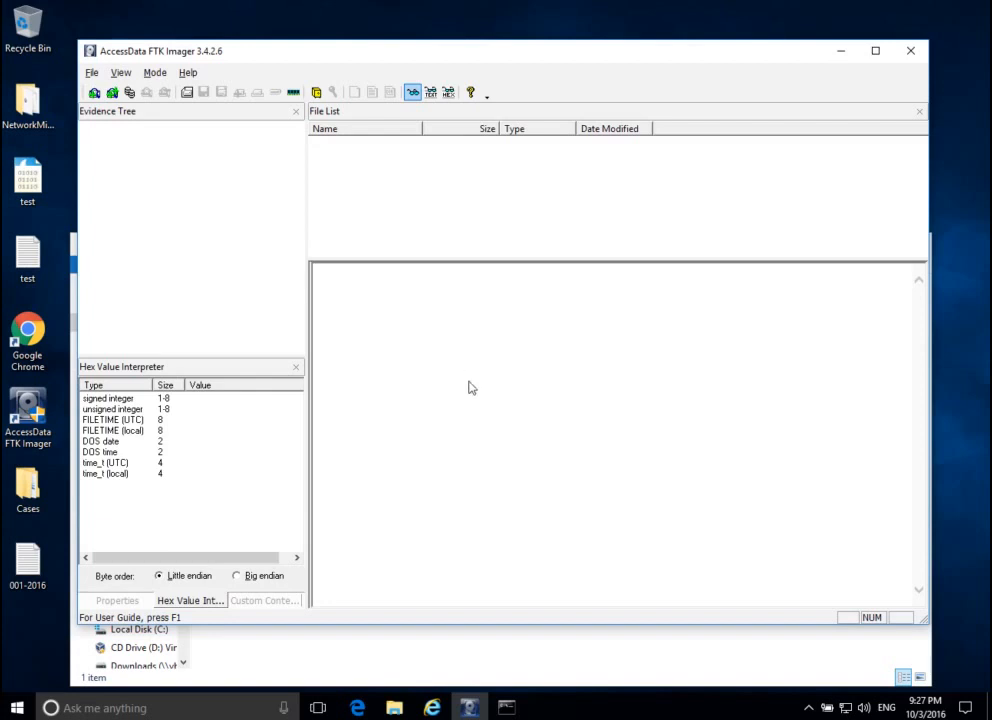
pyautogui.moveTo(136, 58)
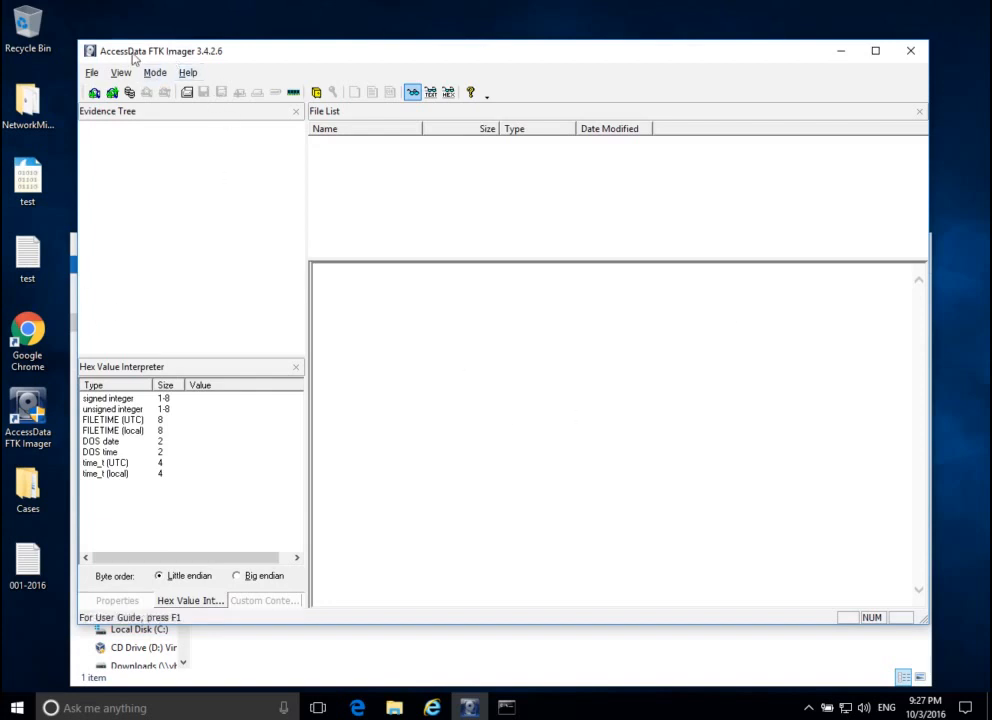
pyautogui.moveTo(648, 428)
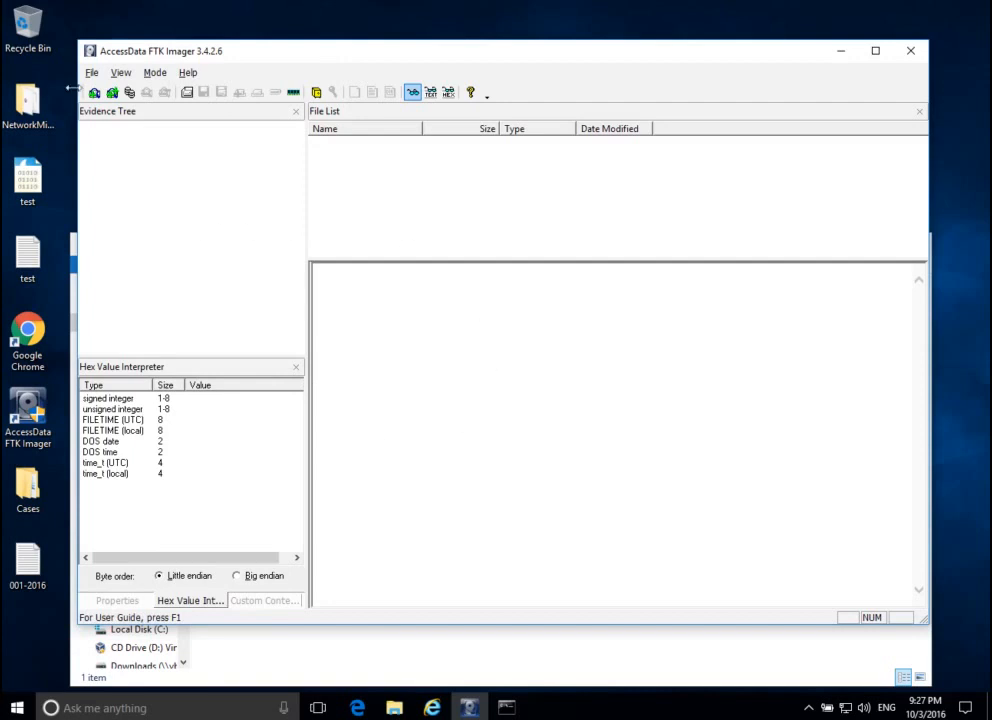
# Step: Bring up the Memory Capture dialog from the File menu
pyautogui.click(92, 72)
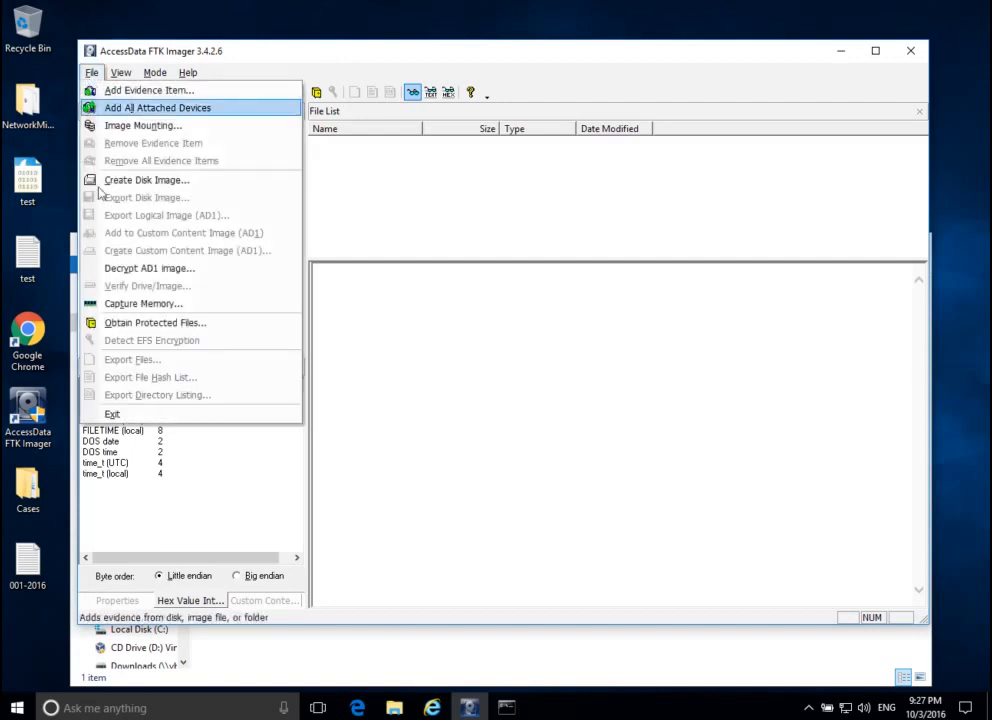
pyautogui.click(144, 304)
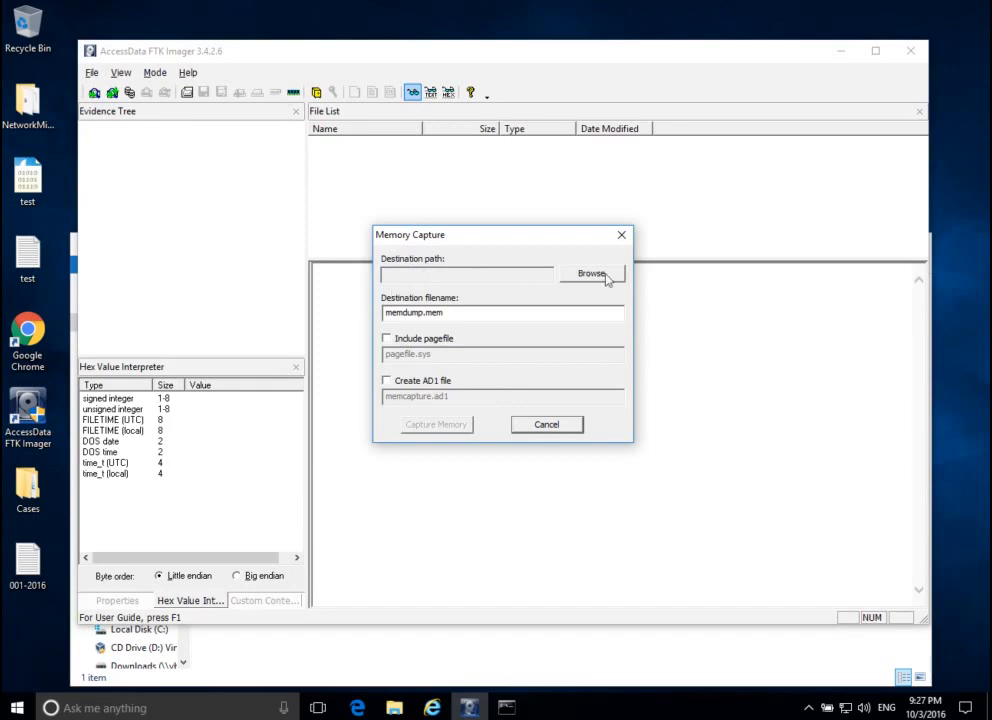
# Step: Browse the capture destination down to the Cases\001\Images folder
pyautogui.click(592, 272)
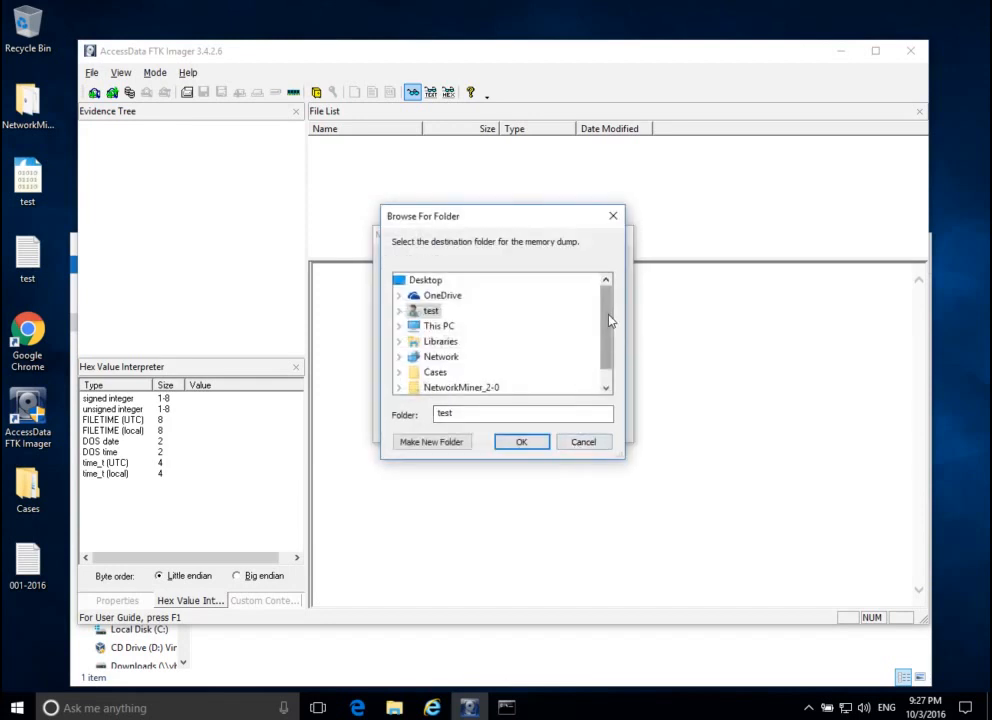
pyautogui.click(436, 370)
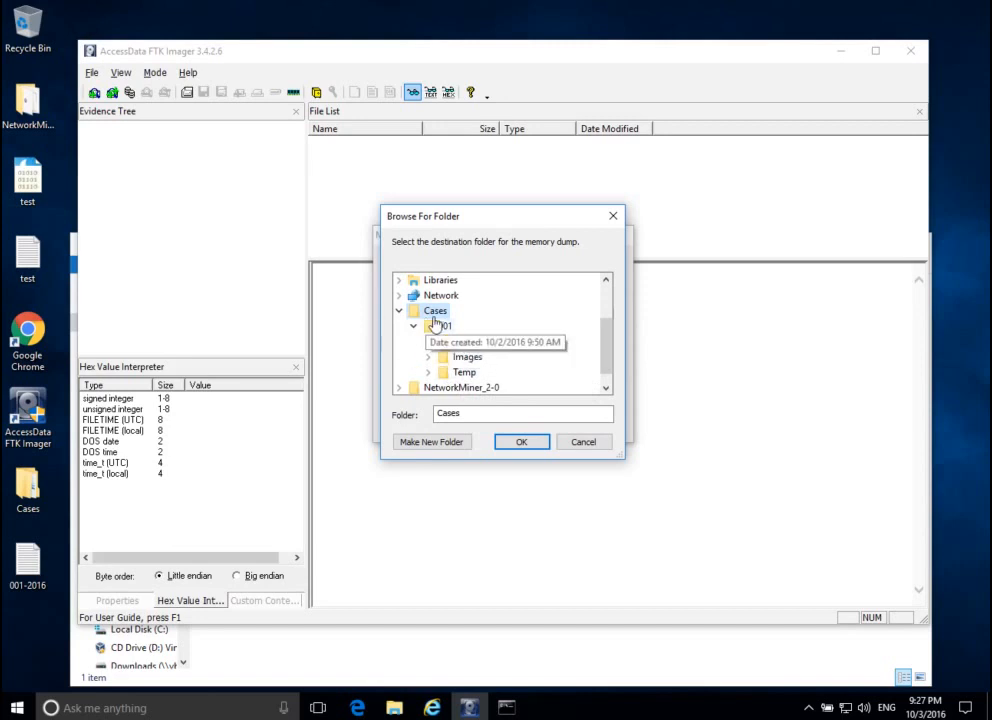
pyautogui.click(444, 324)
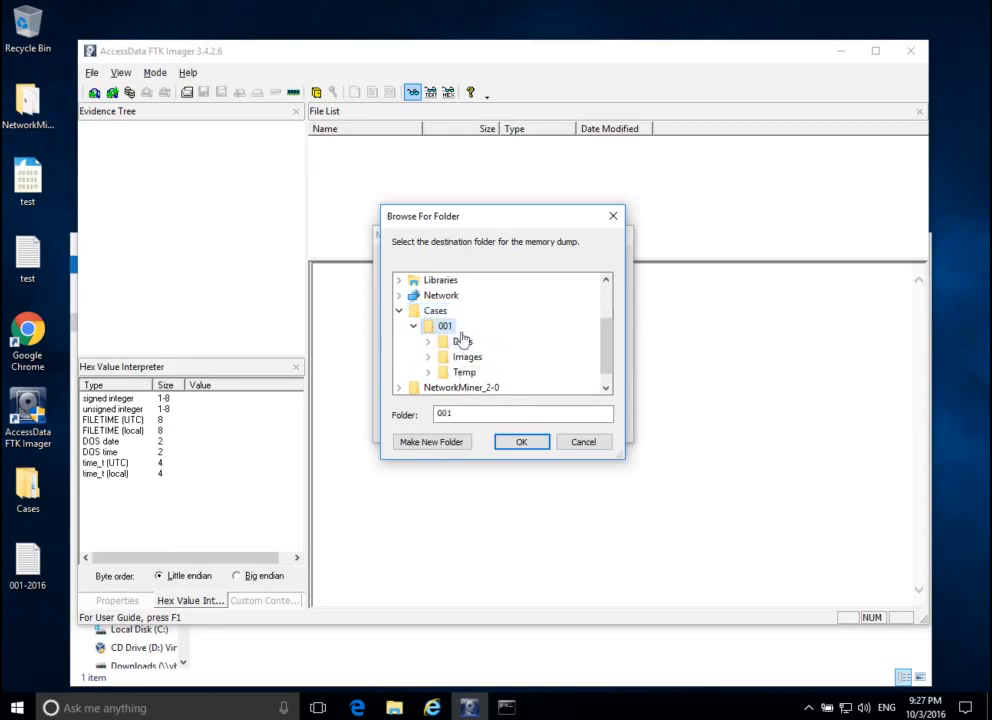
pyautogui.click(466, 356)
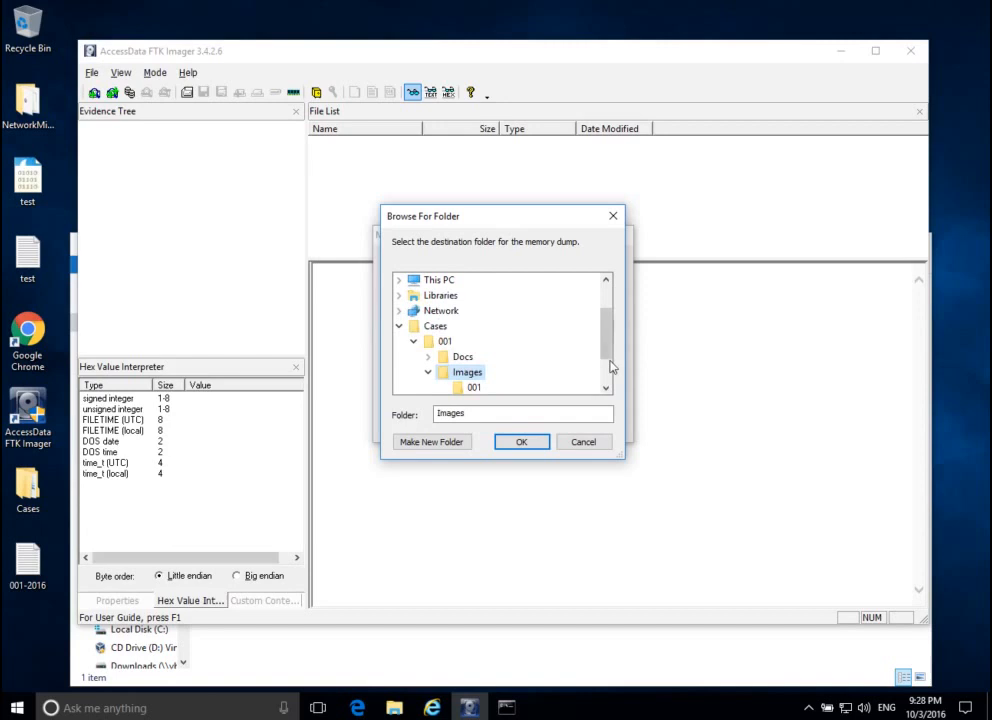
pyautogui.scroll(-3)
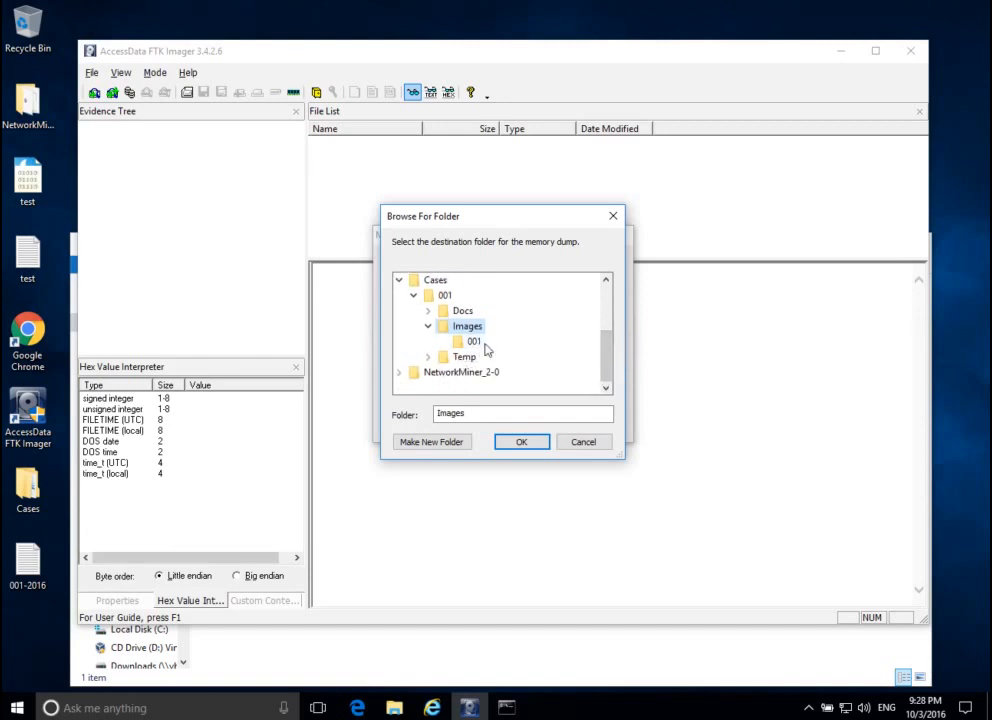
pyautogui.moveTo(460, 348)
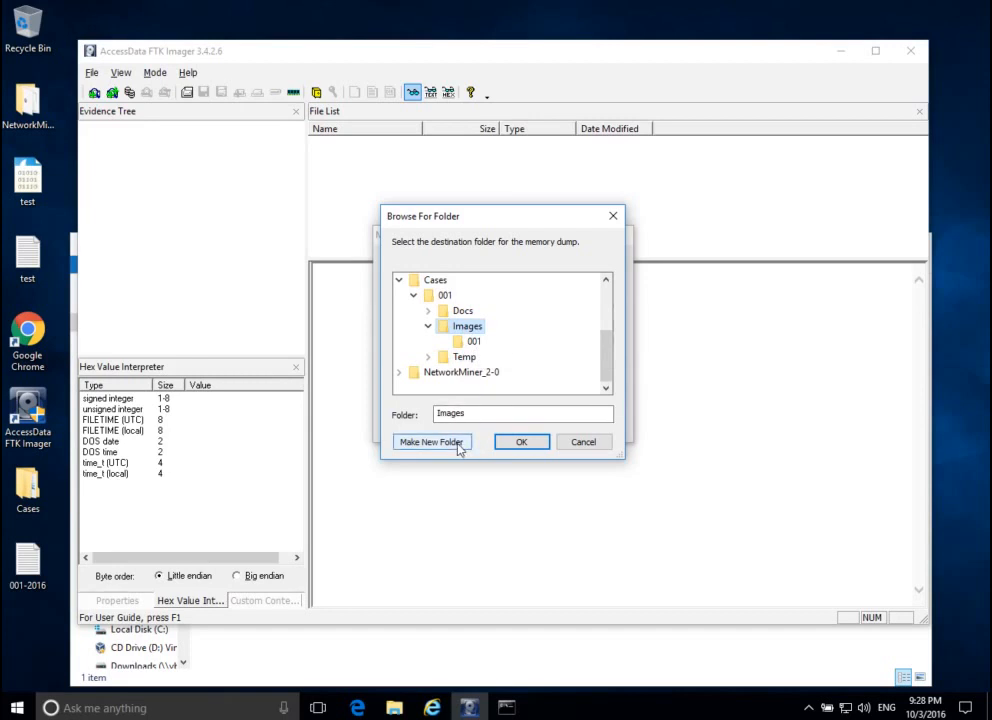
# Step: Create a new folder named 002 inside Images and confirm it as the destination
pyautogui.click(432, 442)
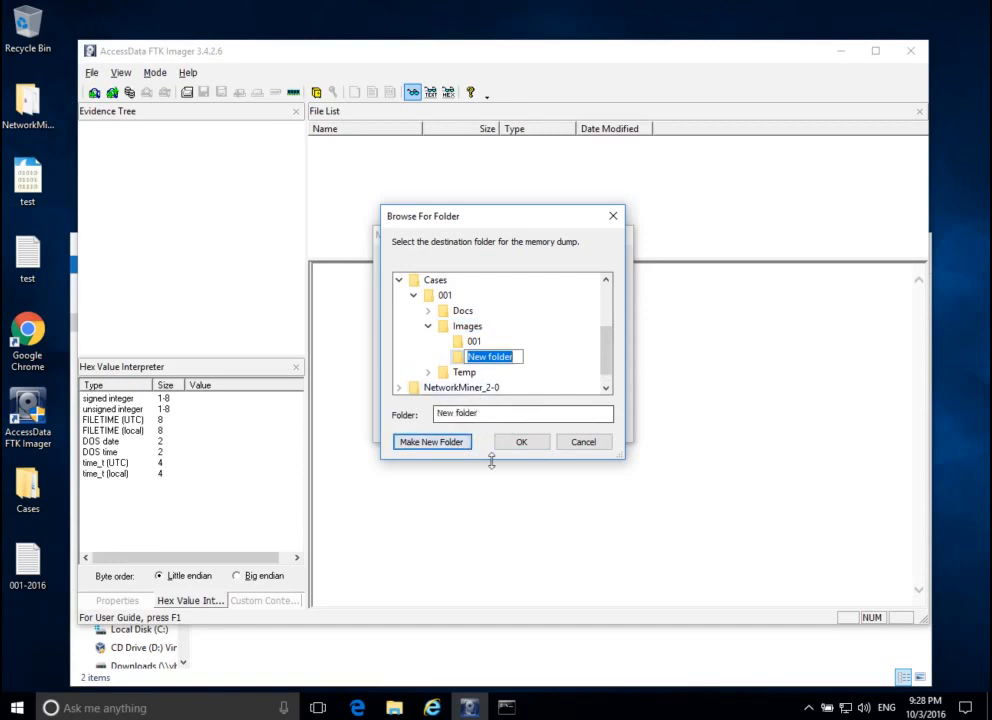
pyautogui.write('002')
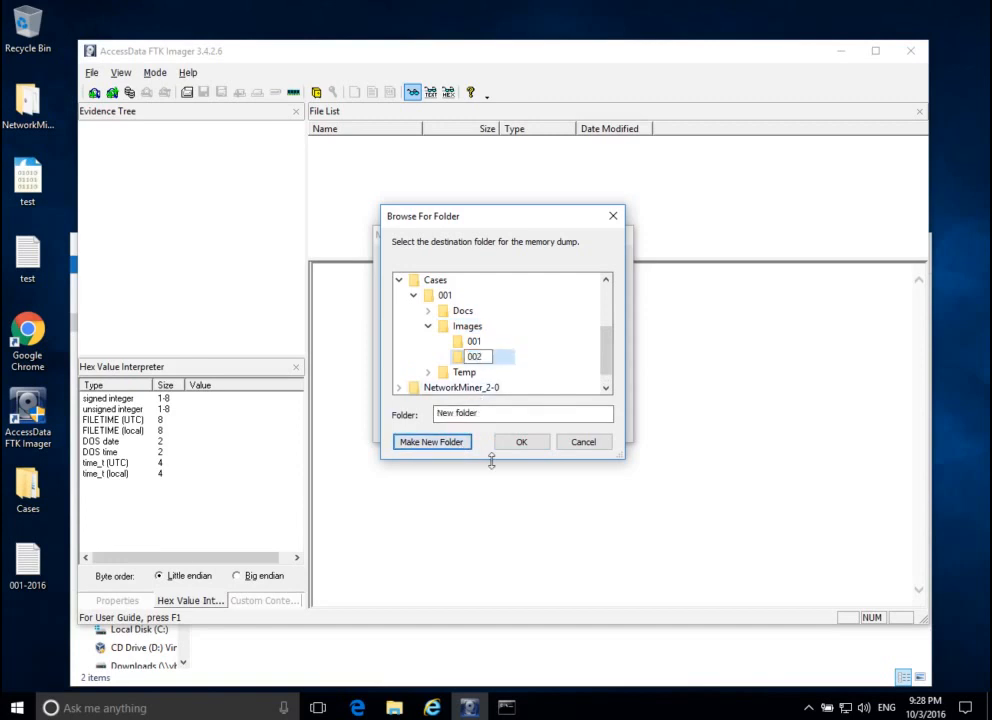
pyautogui.moveTo(476, 356)
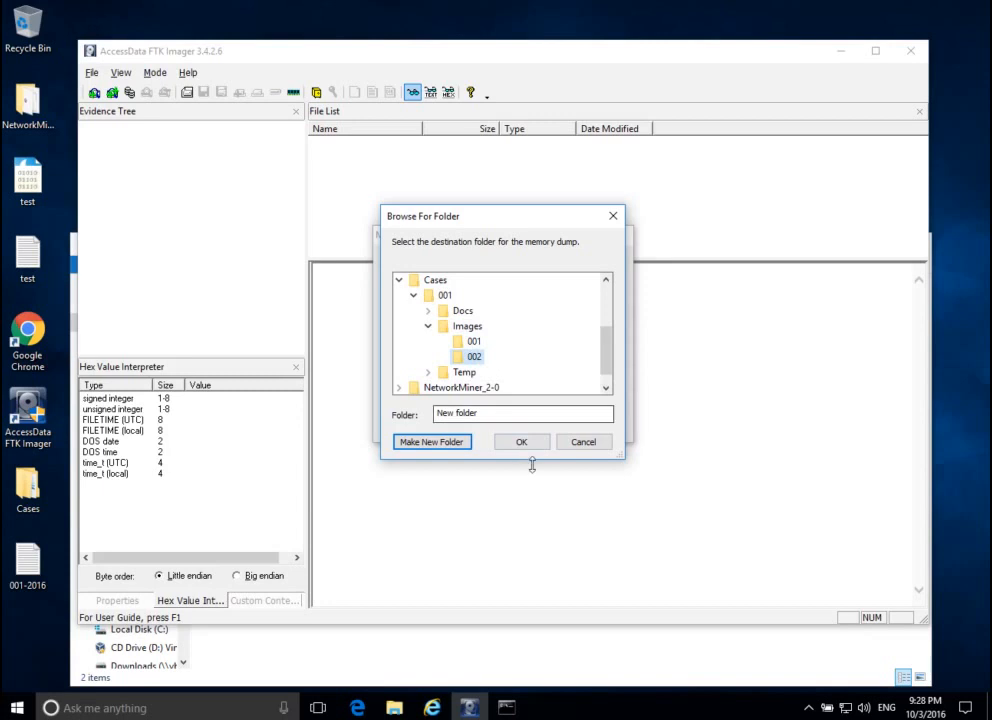
pyautogui.click(520, 442)
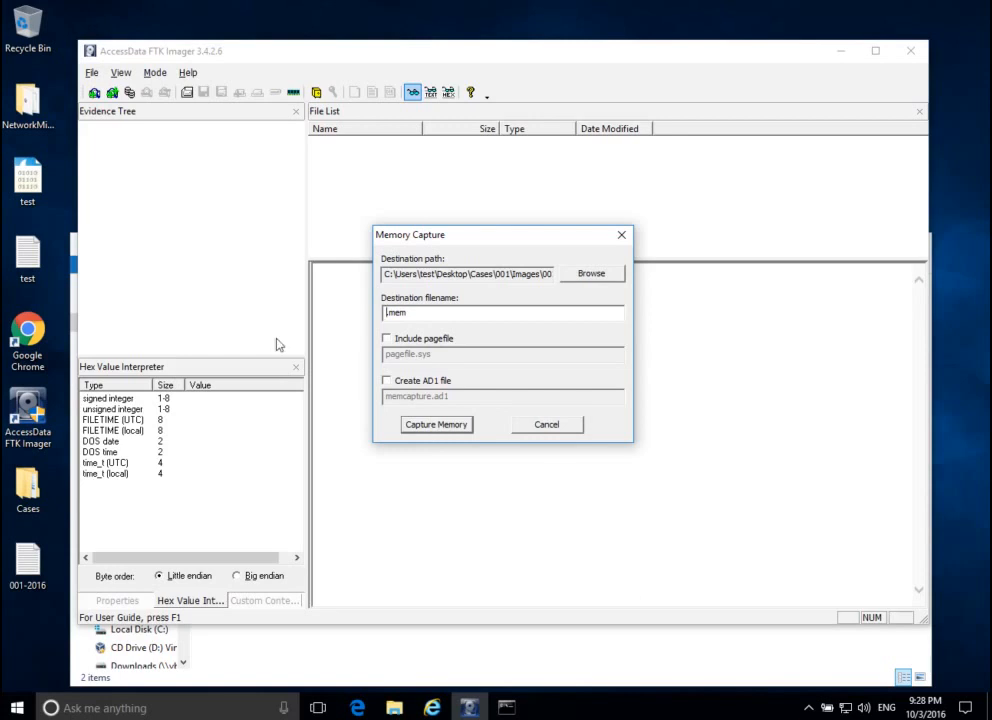
pyautogui.moveTo(304, 688)
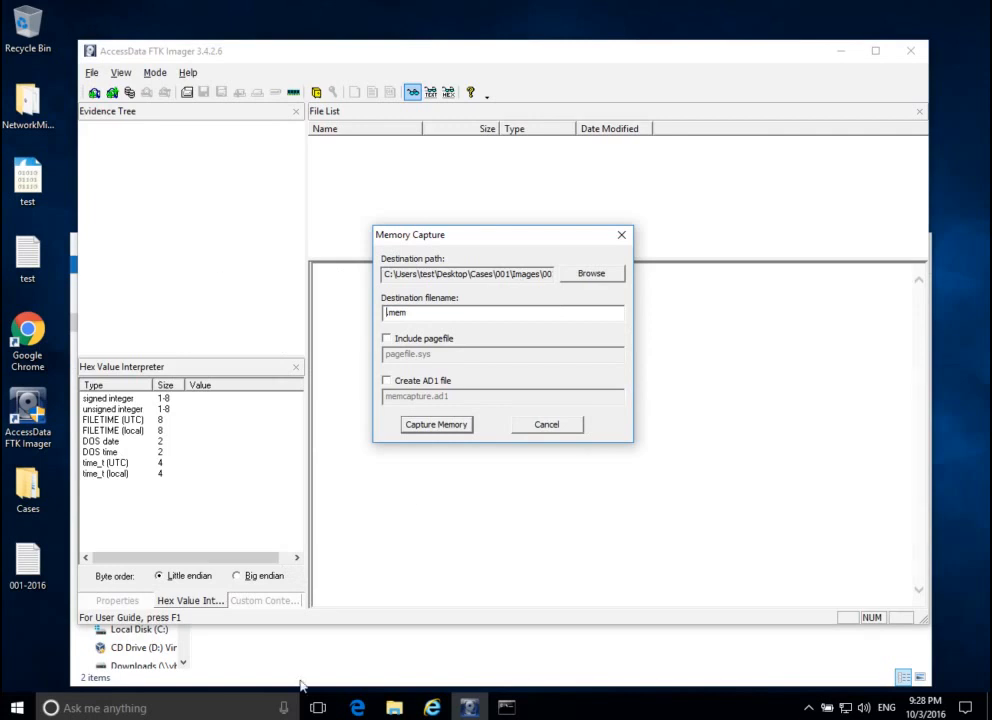
pyautogui.moveTo(380, 480)
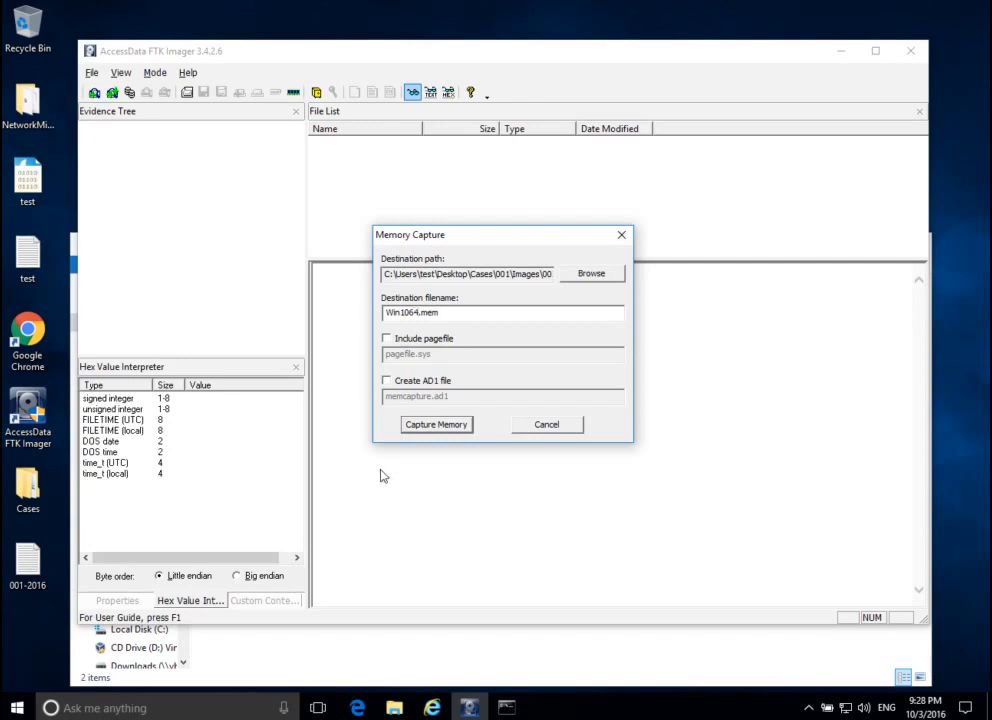
# Step: Set the memory capture filename to Win10x64.mem
pyautogui.write('Win10x.mem')
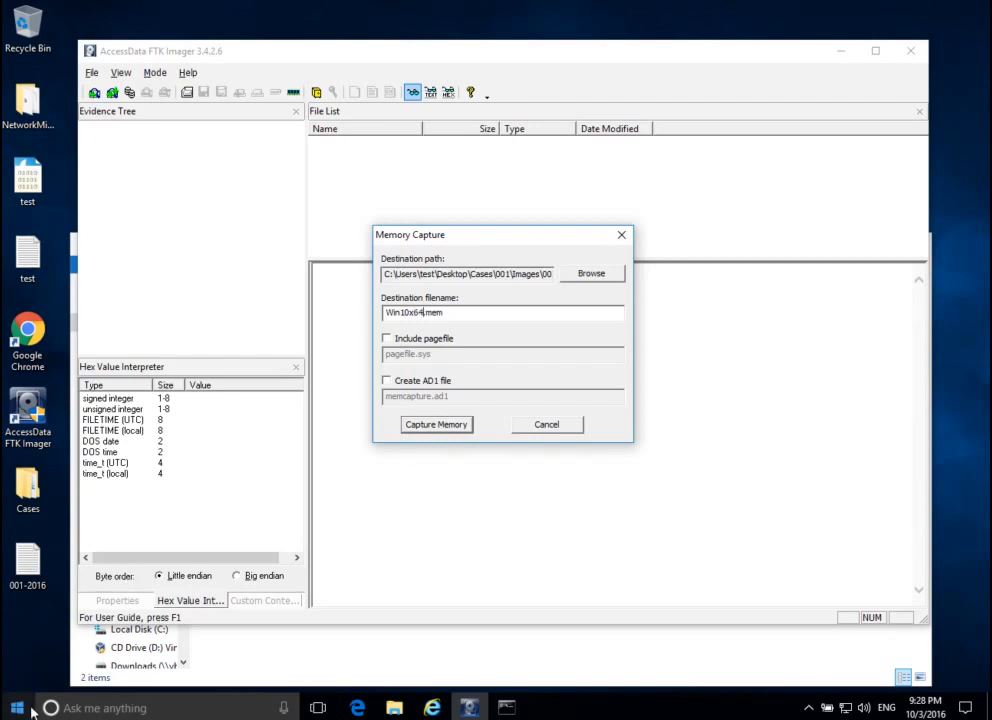
# Step: Bring up the Windows quick-access system tools list from the Start corner
pyautogui.rightClick(16, 708)
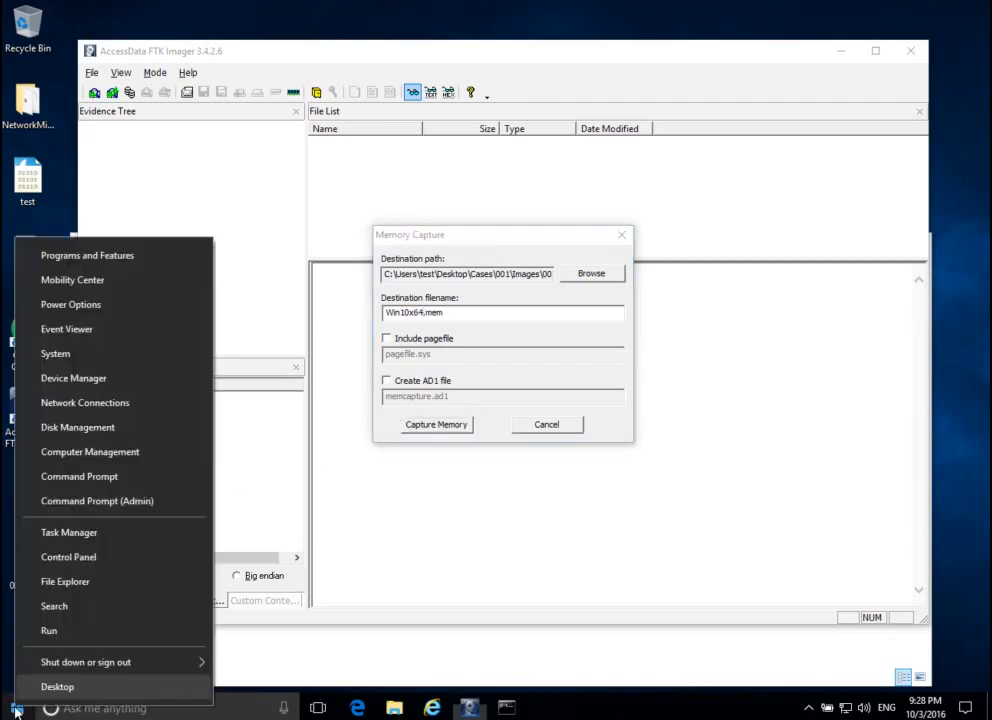
pyautogui.moveTo(56, 352)
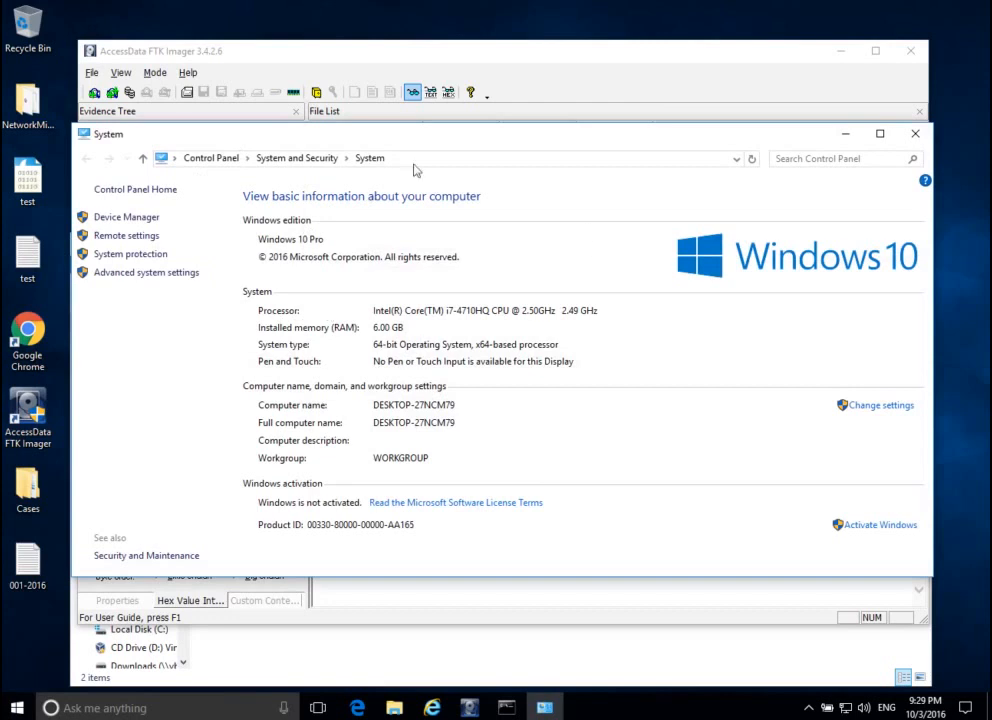
pyautogui.moveTo(470, 418)
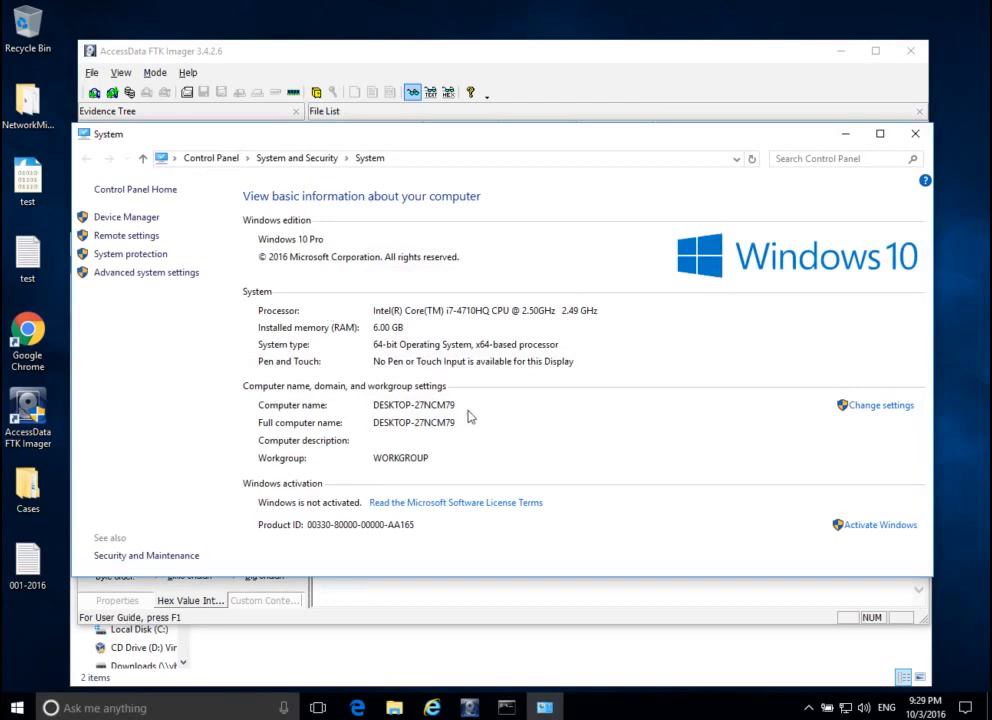
pyautogui.moveTo(560, 348)
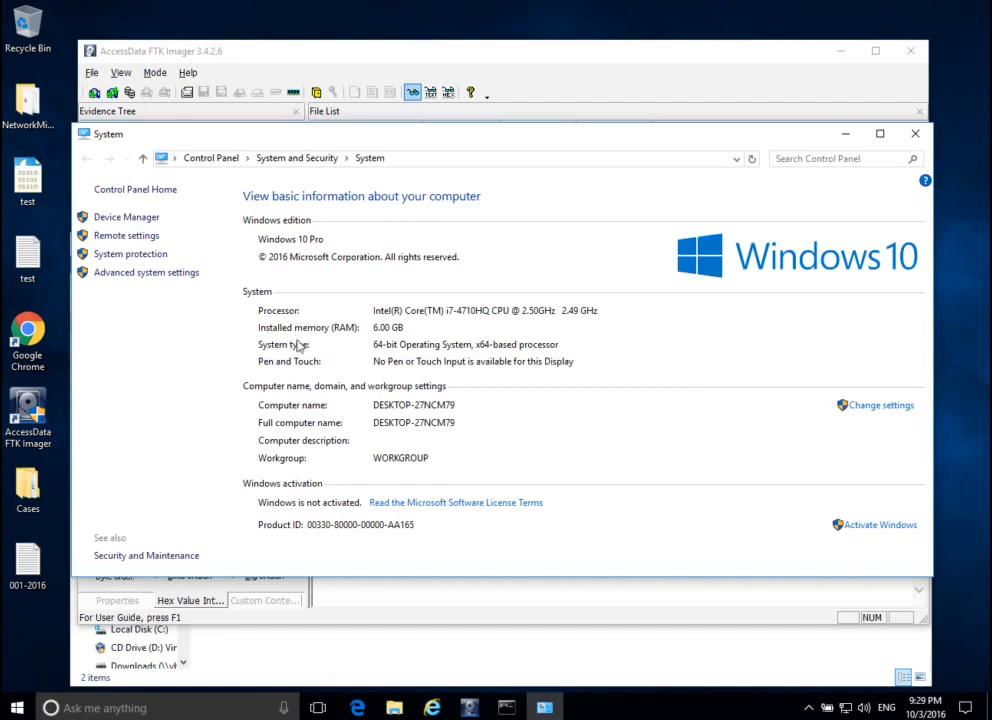
pyautogui.moveTo(282, 416)
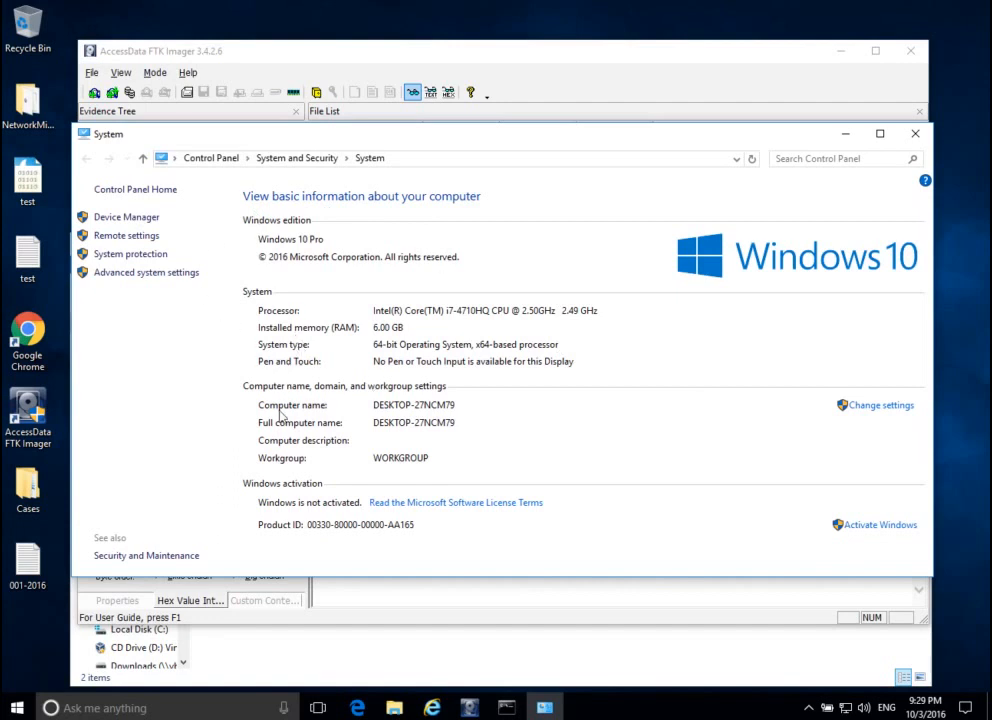
pyautogui.moveTo(500, 132)
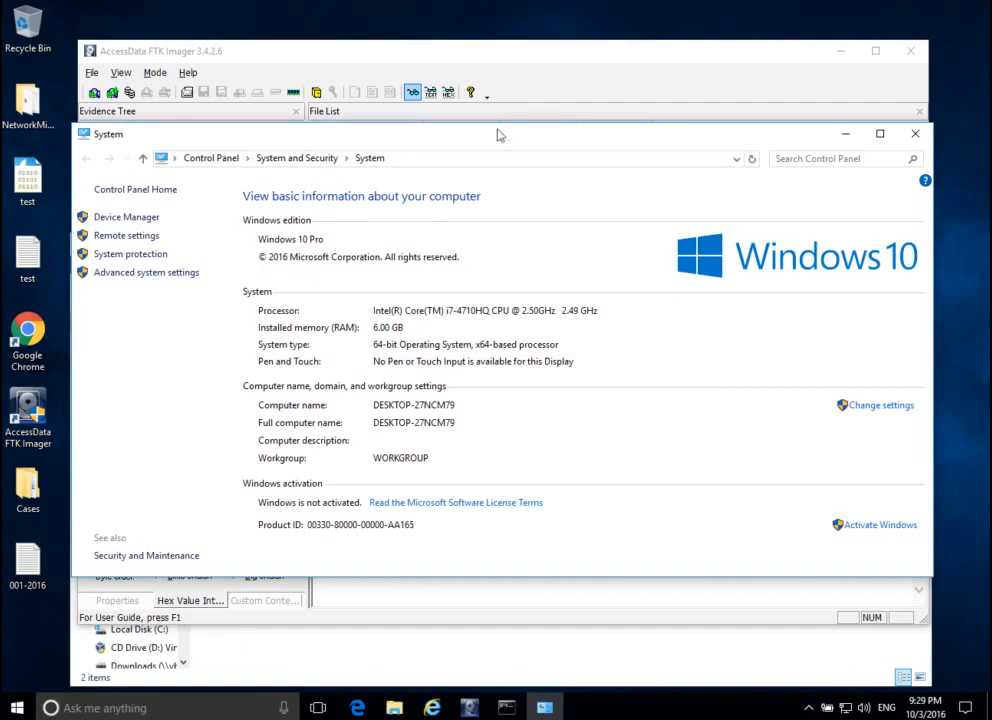
pyautogui.moveTo(264, 248)
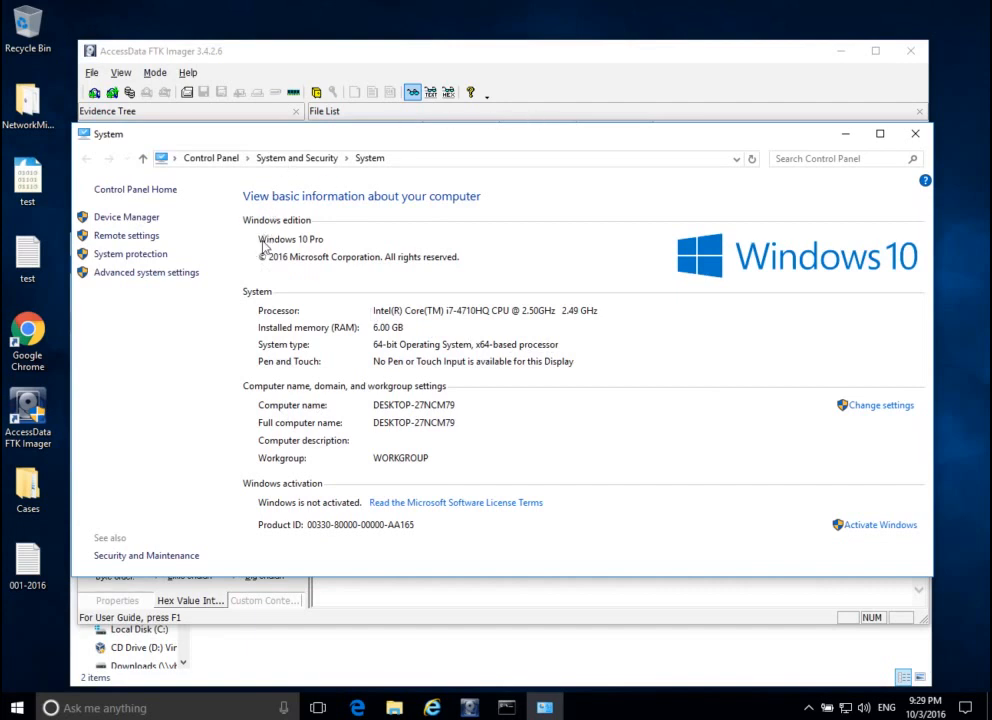
pyautogui.moveTo(352, 404)
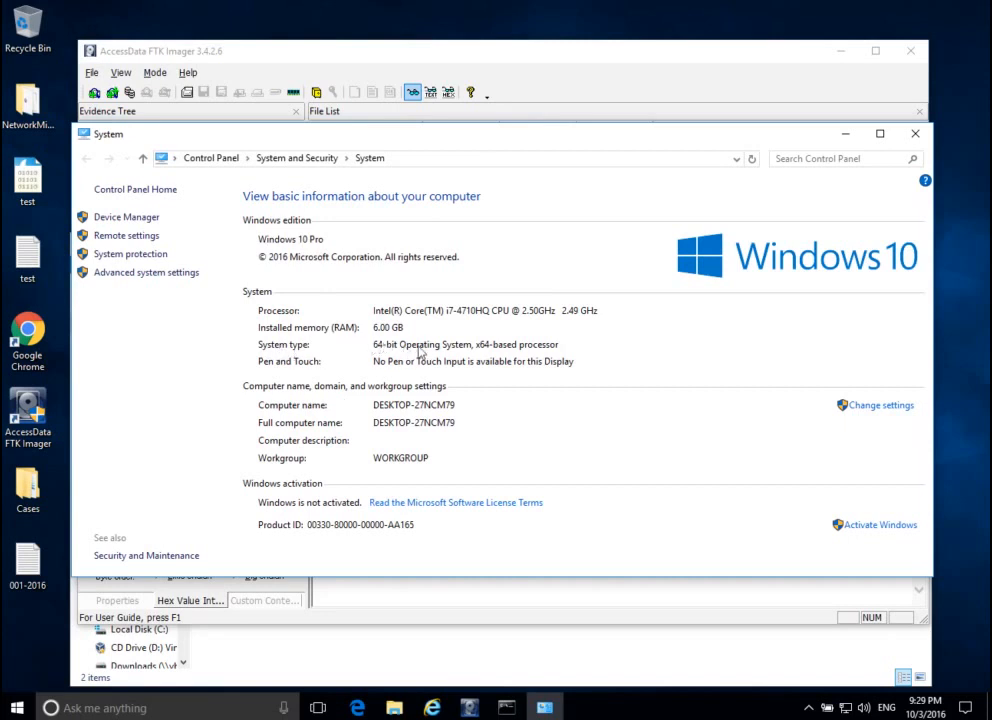
pyautogui.moveTo(420, 352)
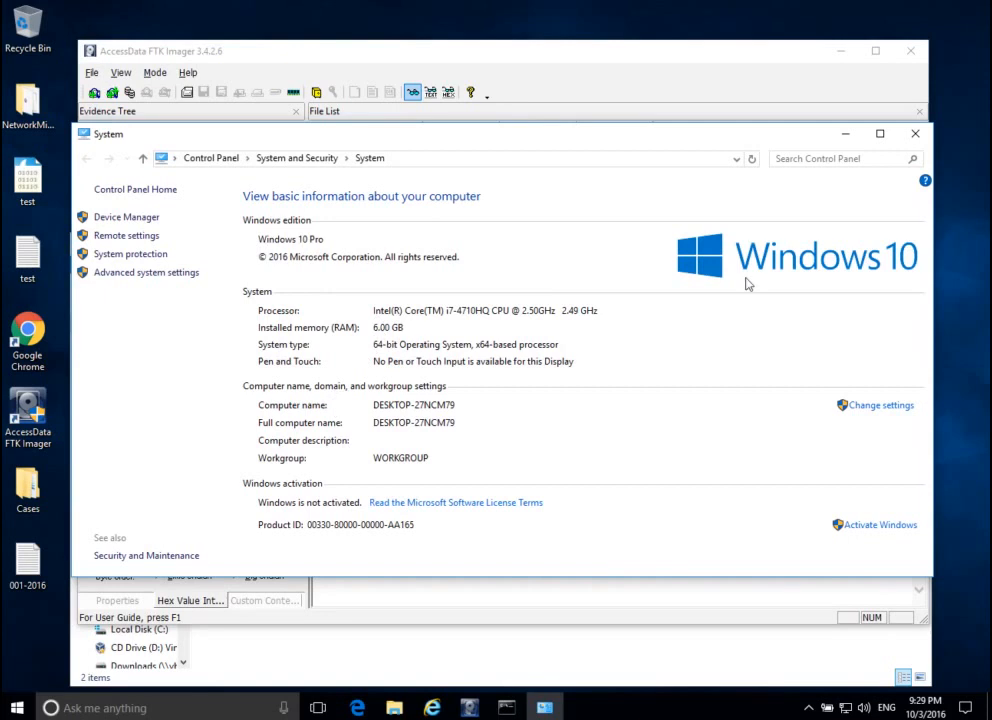
pyautogui.moveTo(284, 244)
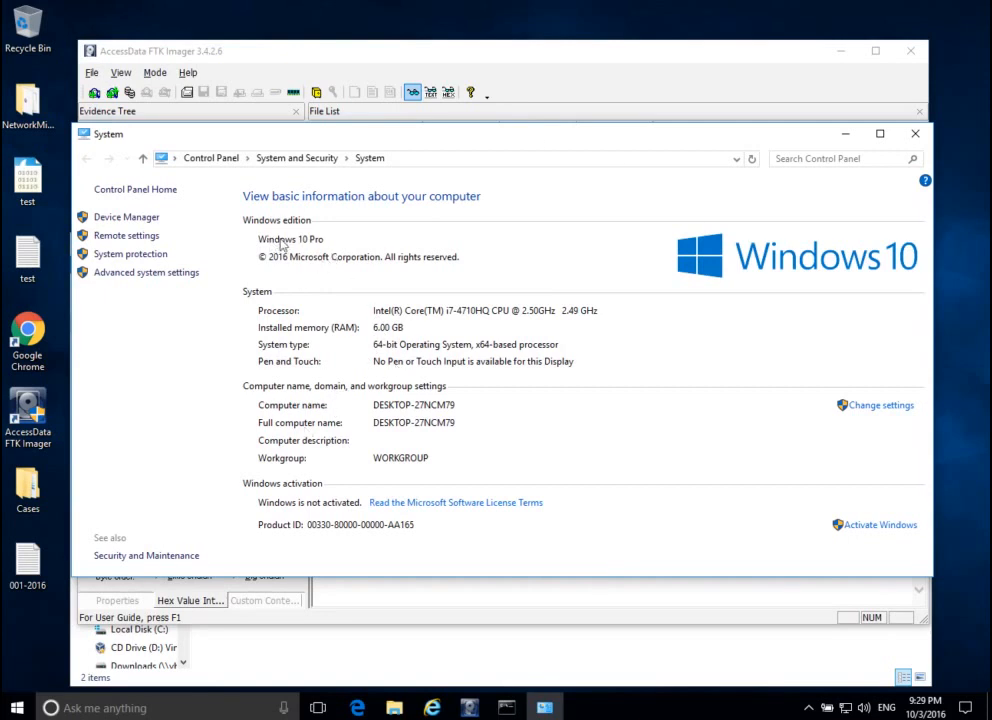
pyautogui.moveTo(262, 240)
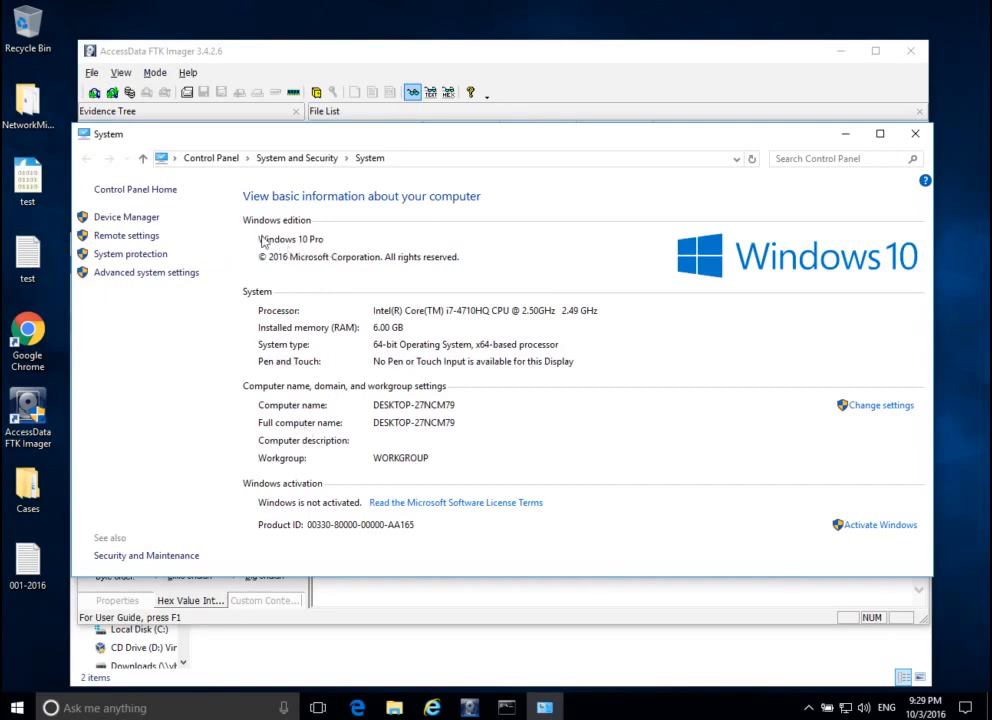
pyautogui.moveTo(444, 350)
pyautogui.write('Win10Prox64-6GB.mem')
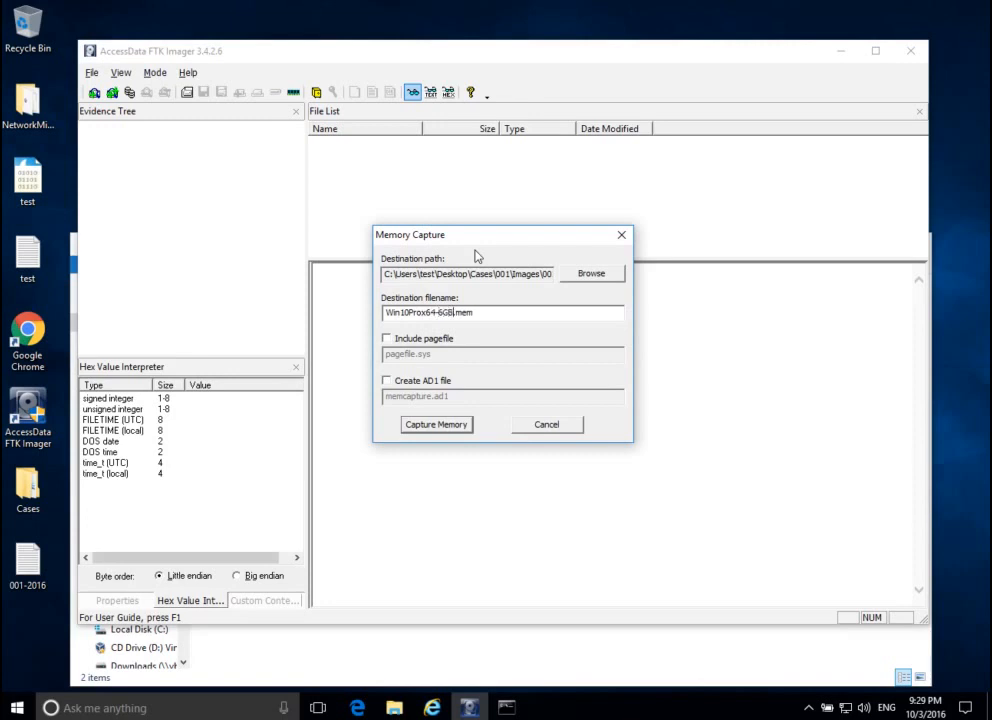
pyautogui.moveTo(596, 360)
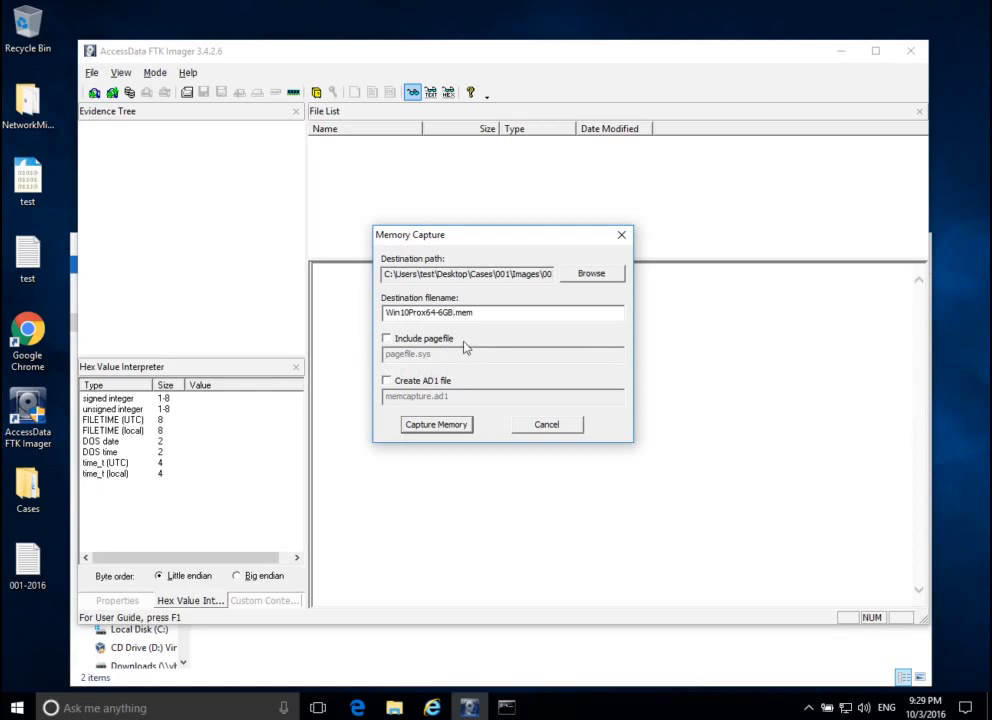
pyautogui.moveTo(392, 344)
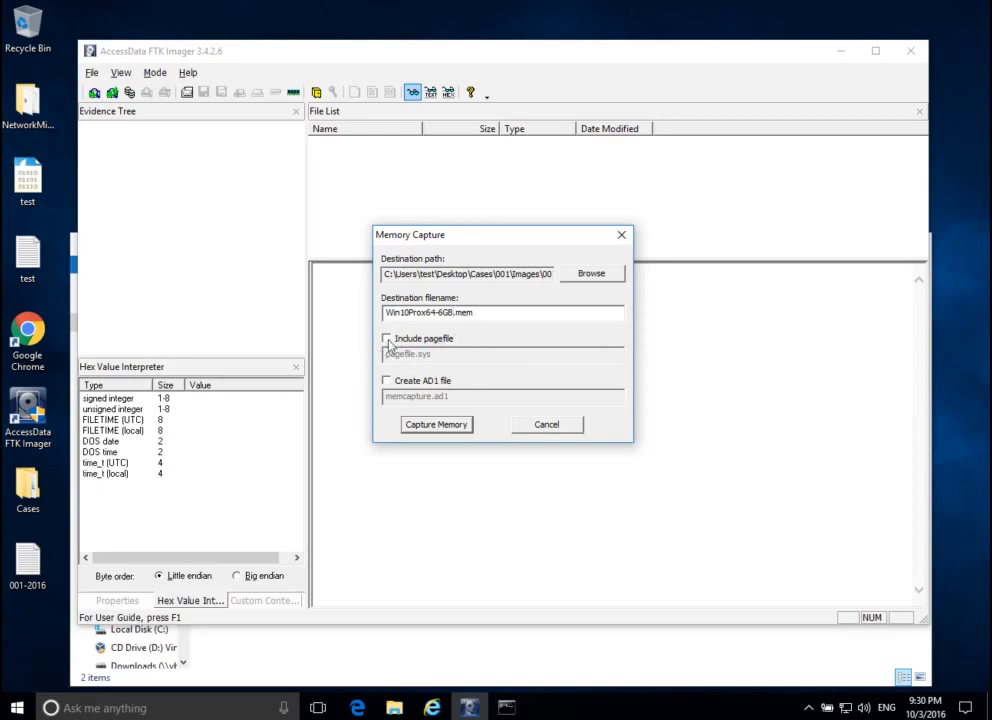
pyautogui.moveTo(460, 344)
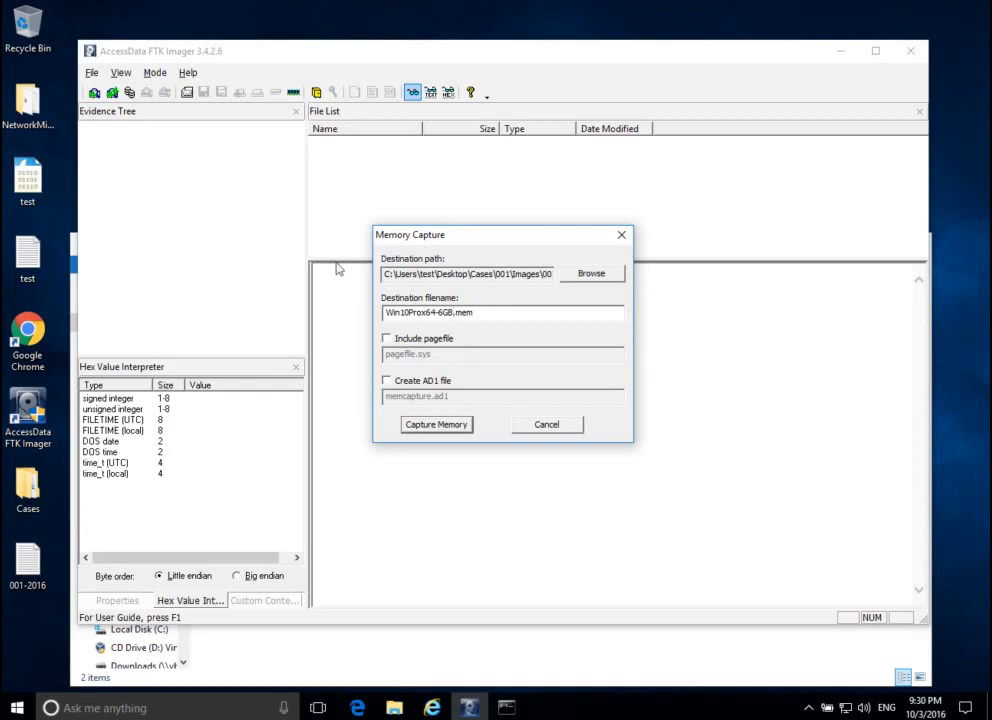
pyautogui.moveTo(448, 364)
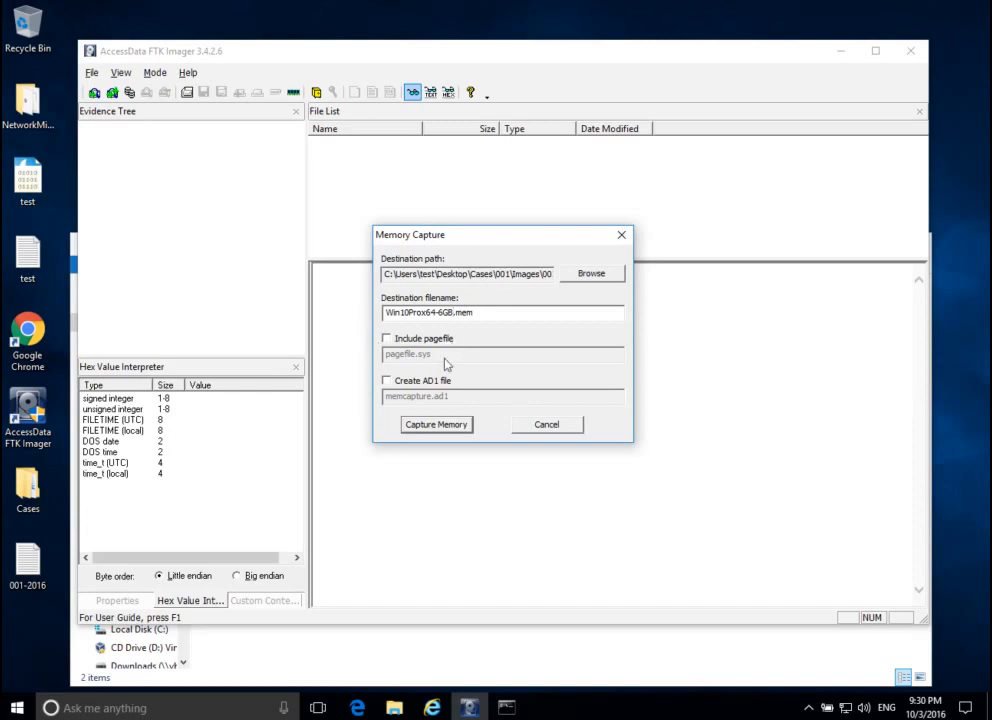
pyautogui.moveTo(430, 412)
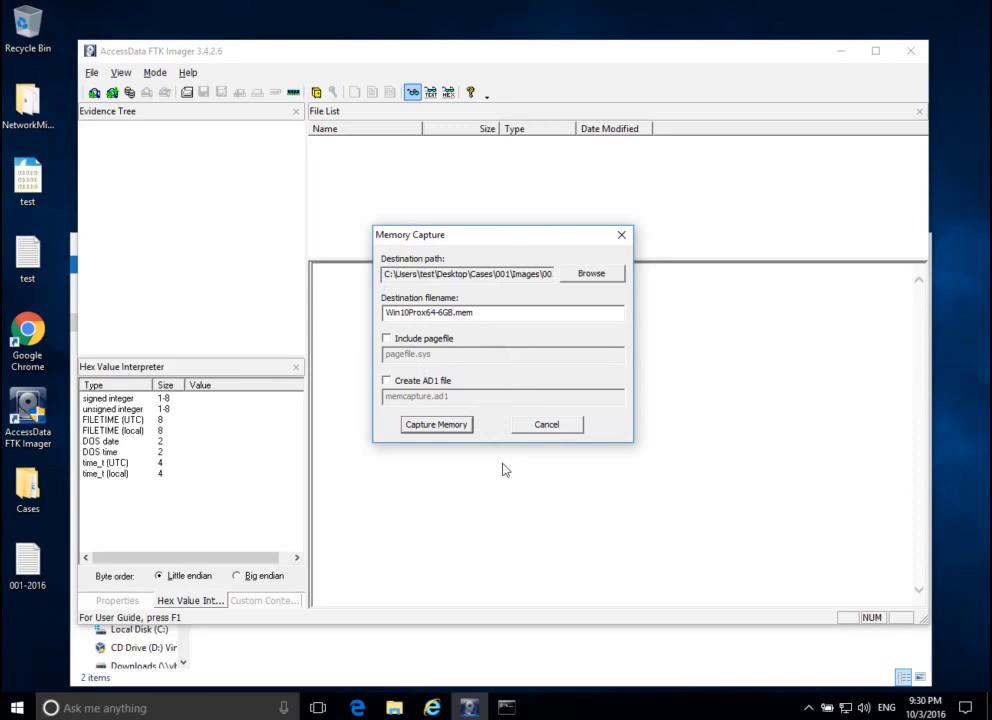
pyautogui.moveTo(504, 448)
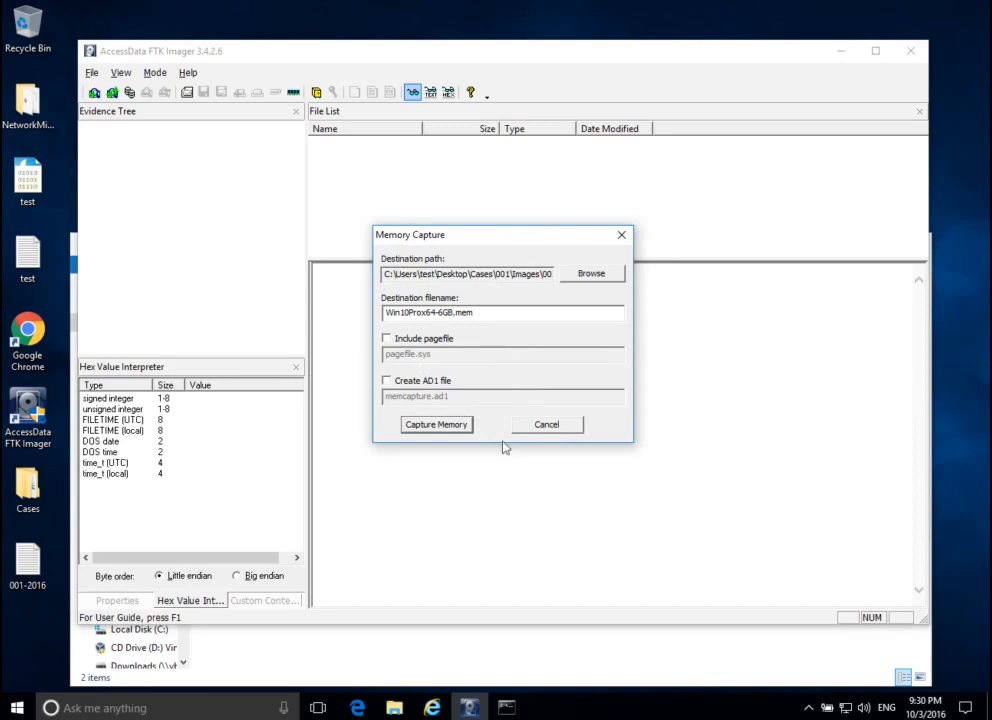
# Step: Start dumping RAM to Win10Pro64-6GB.mem in the 002 folder
pyautogui.click(436, 424)
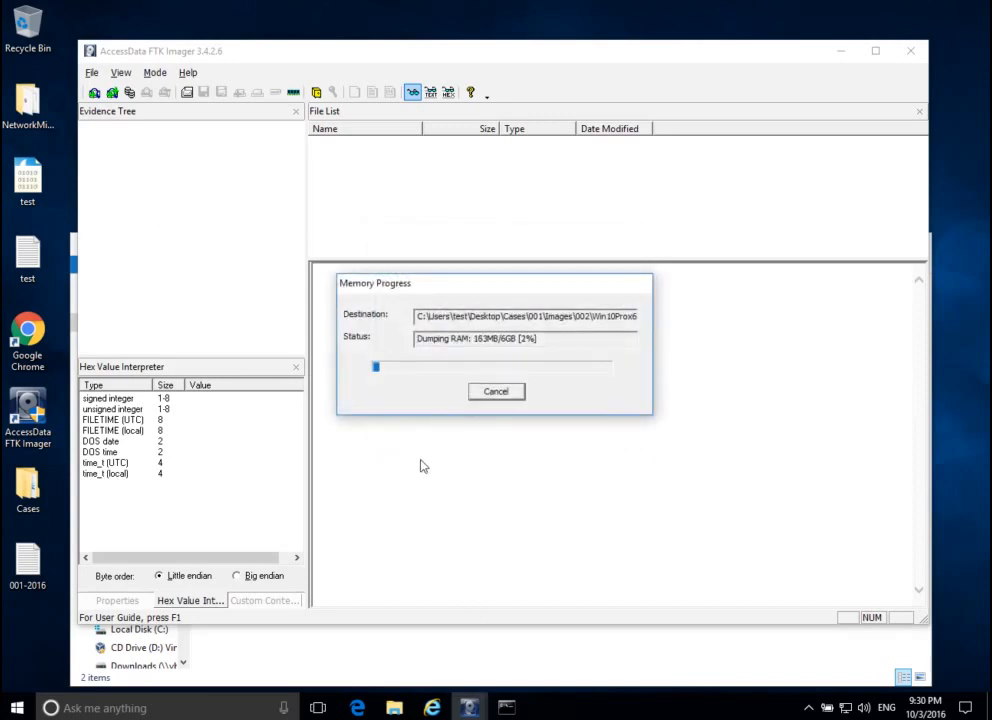
pyautogui.moveTo(570, 180)
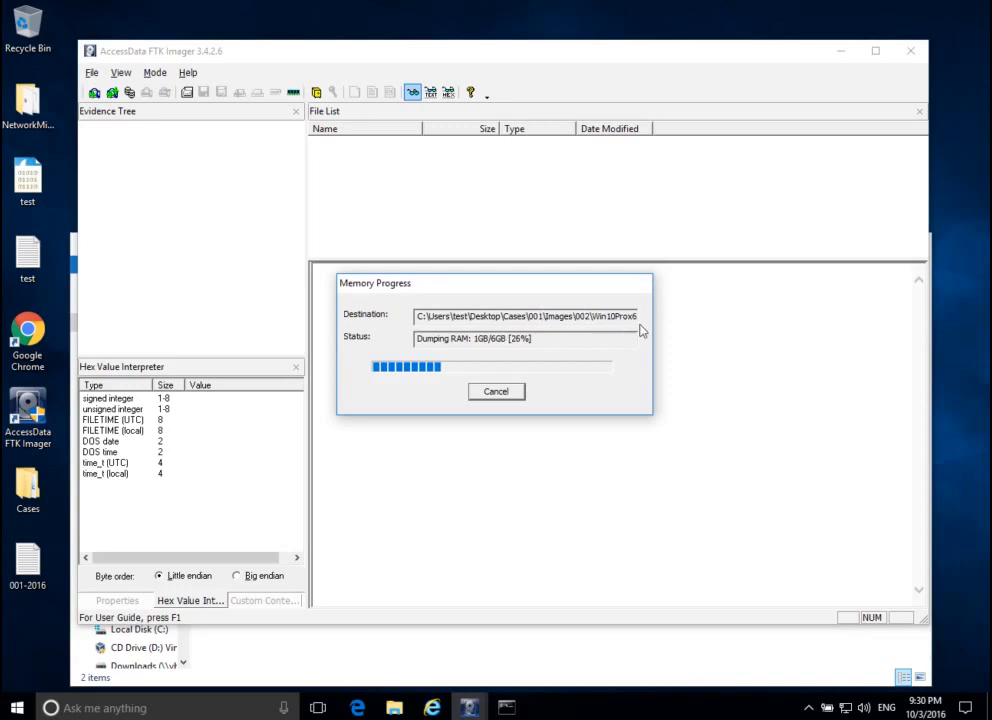
pyautogui.moveTo(704, 376)
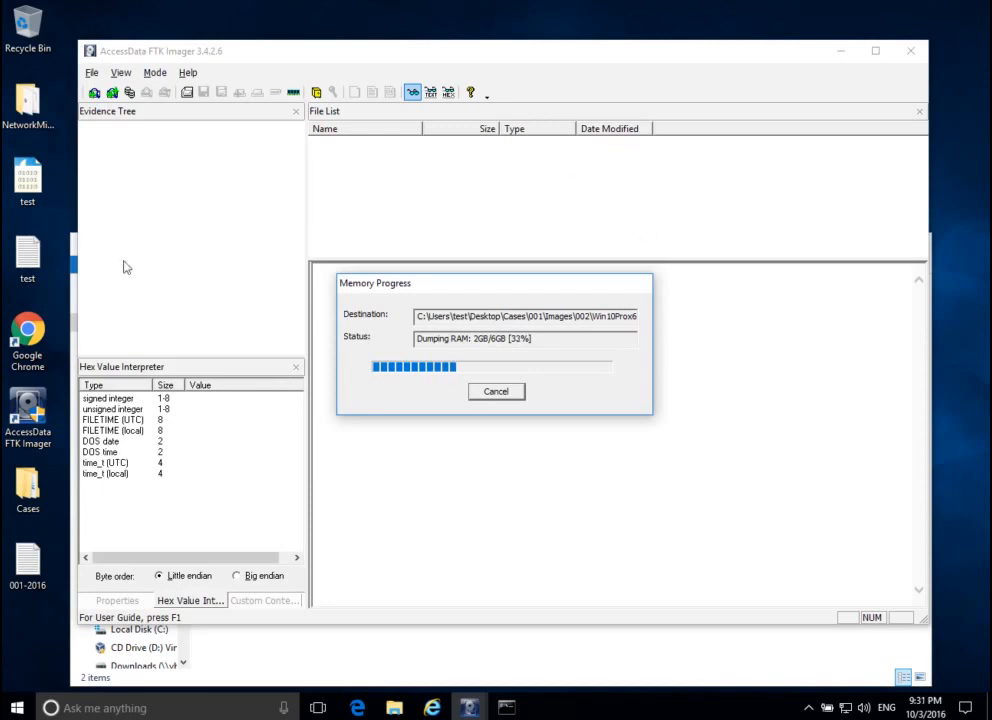
pyautogui.moveTo(476, 482)
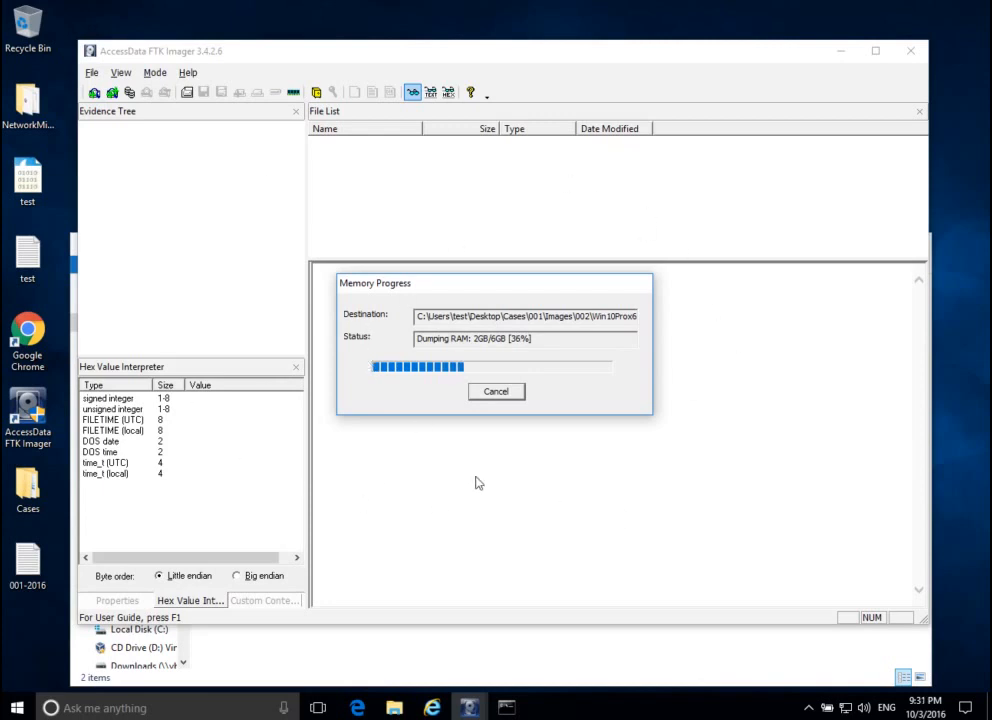
pyautogui.moveTo(572, 336)
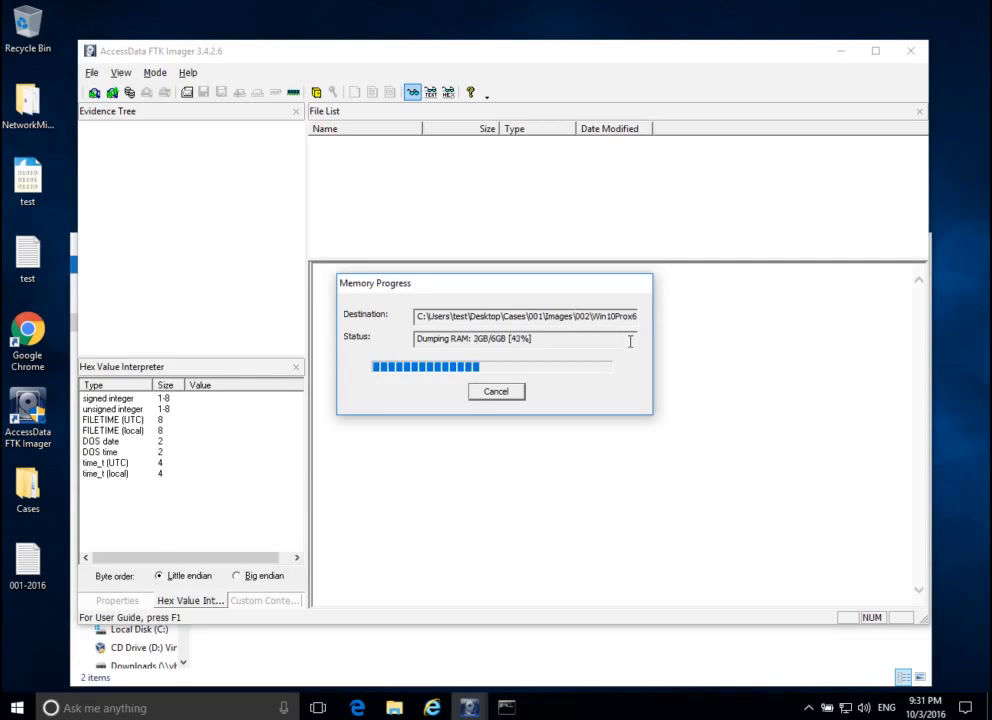
pyautogui.moveTo(816, 400)
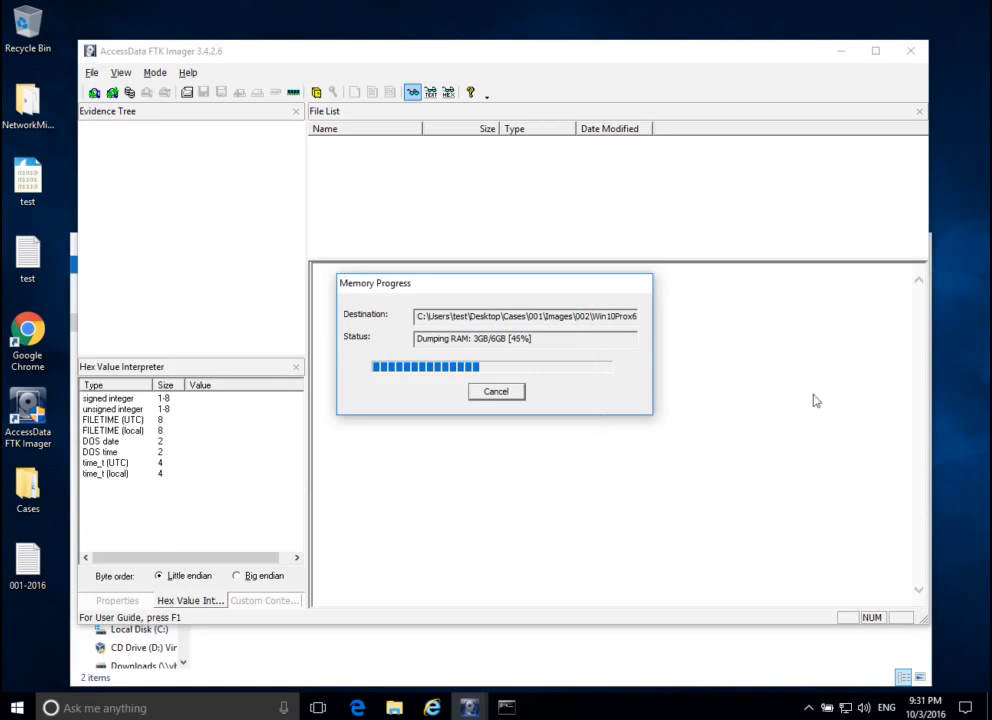
pyautogui.moveTo(376, 568)
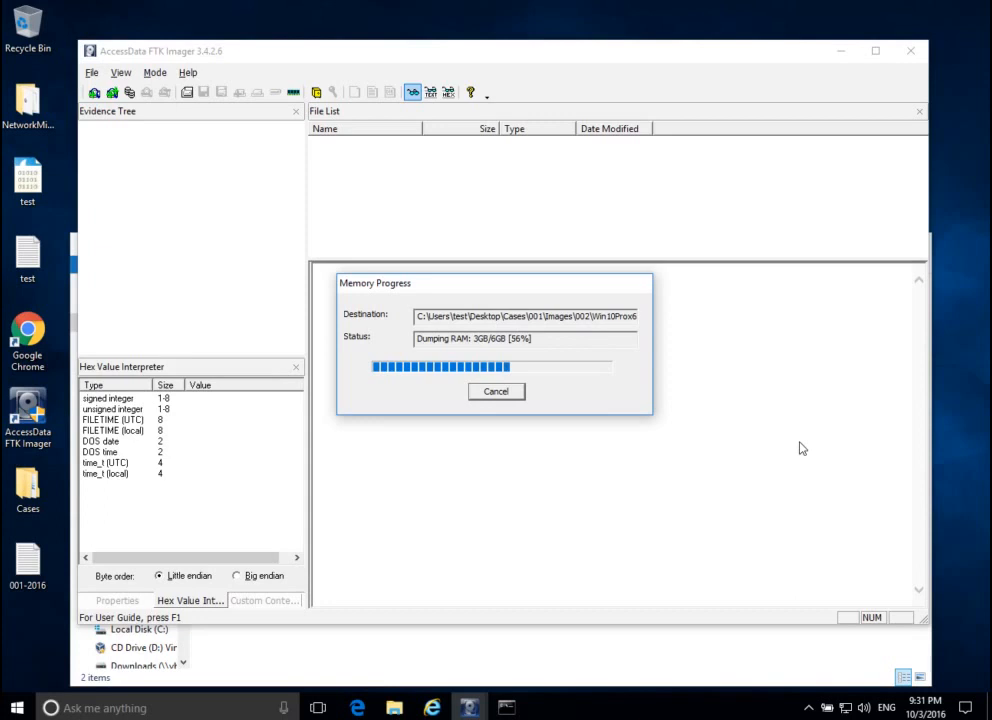
pyautogui.moveTo(752, 454)
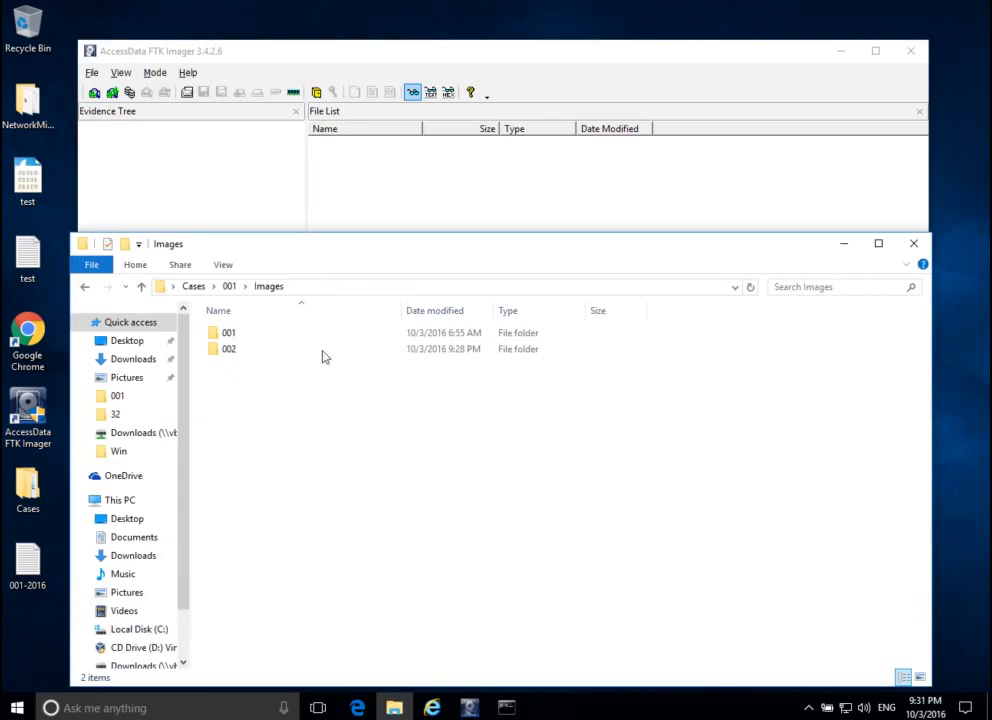
# Step: Open folder 002 to see Win10Pro64-6GB.mem growing, then return to FTK Imager
pyautogui.click(228, 348)
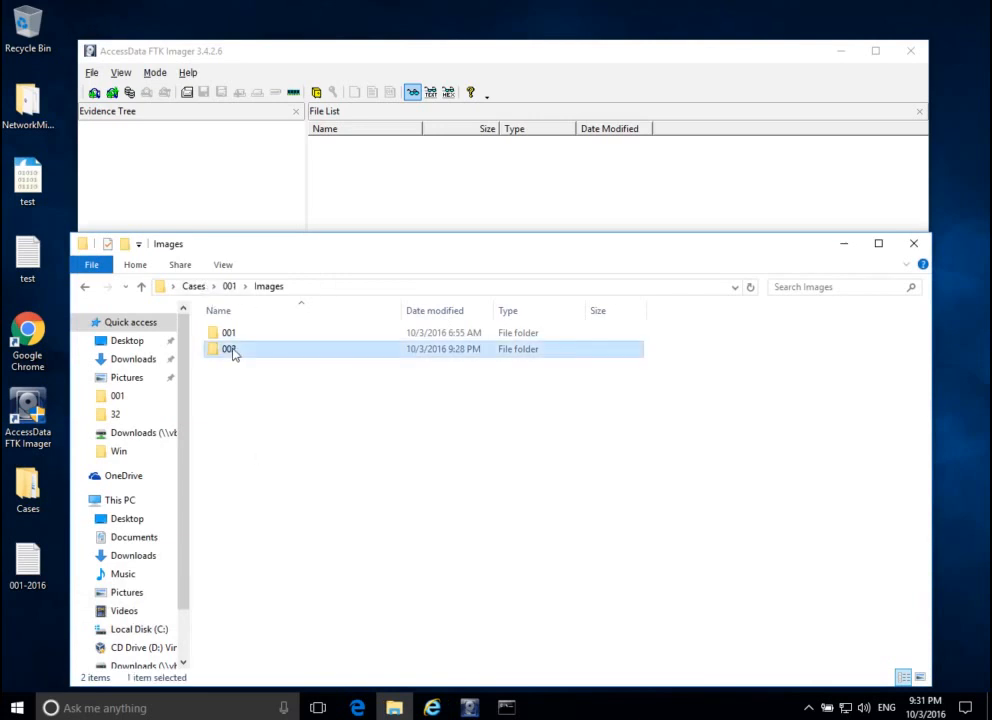
pyautogui.doubleClick(228, 348)
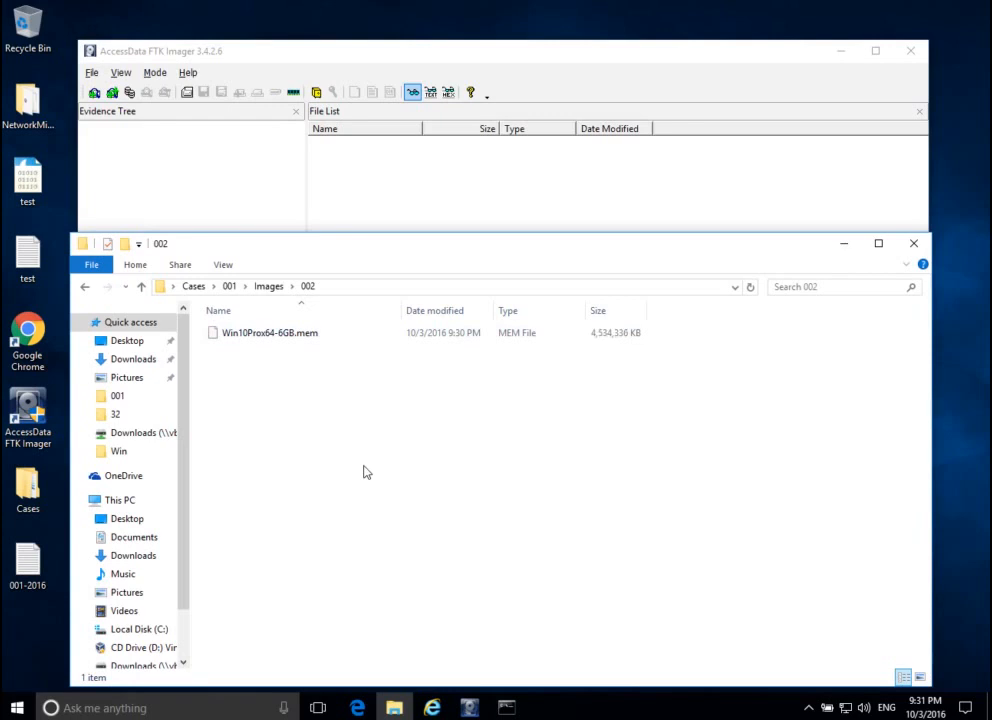
pyautogui.moveTo(330, 516)
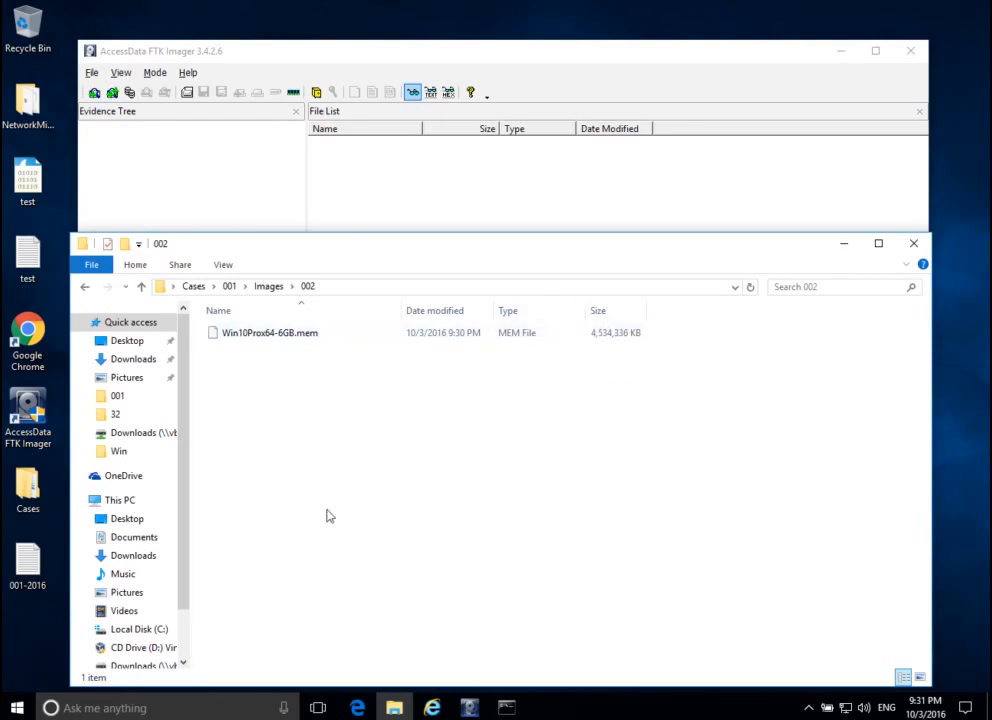
pyautogui.moveTo(576, 158)
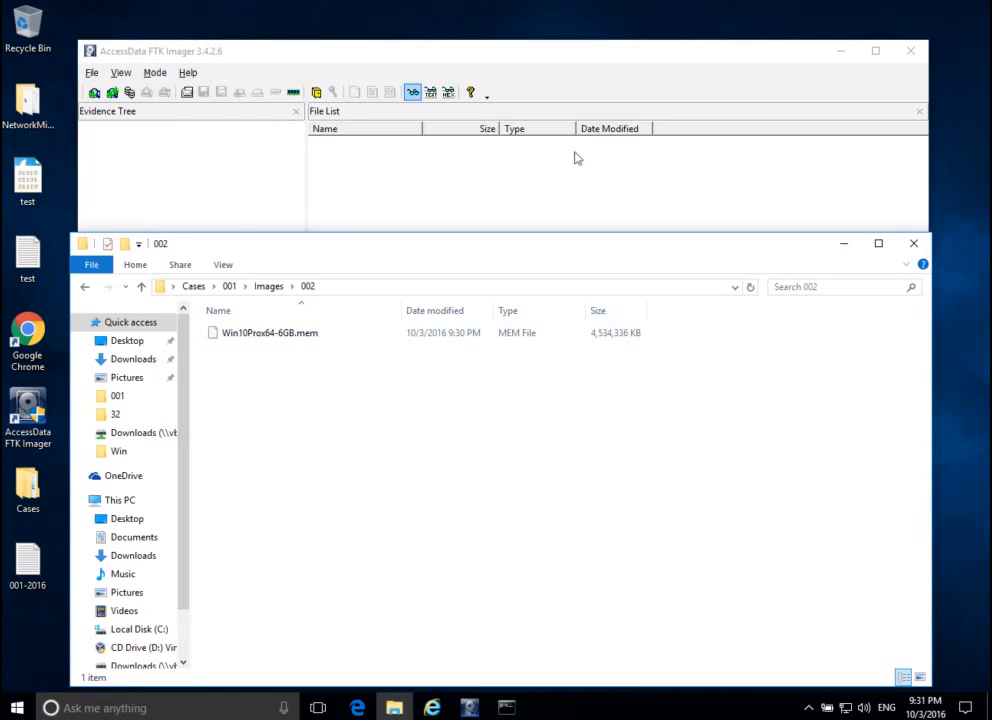
pyautogui.click(468, 708)
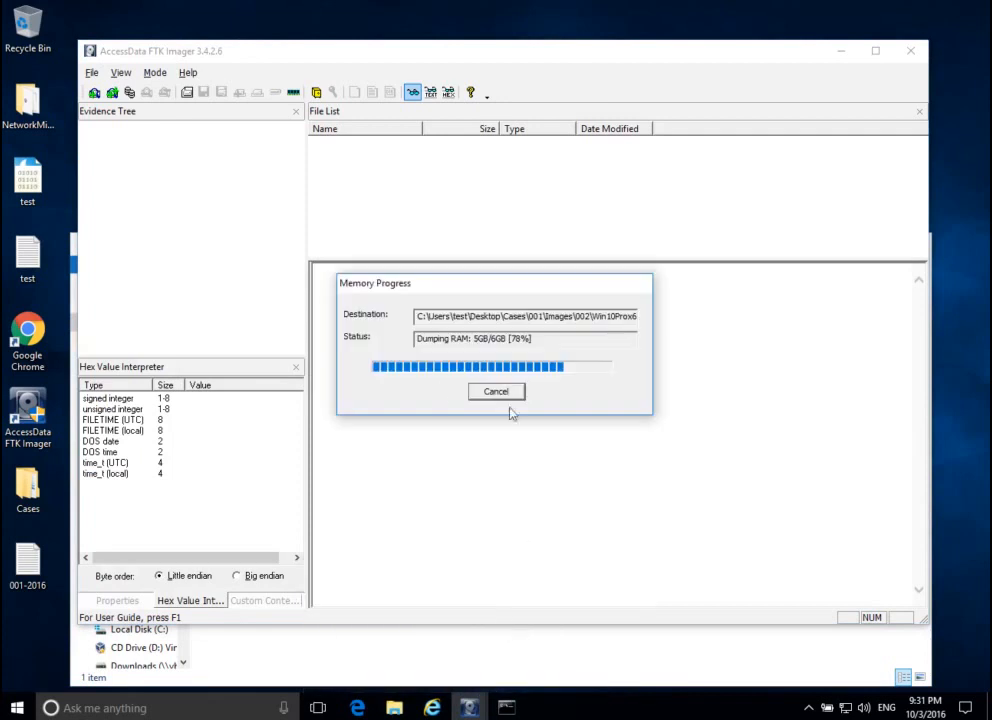
pyautogui.moveTo(244, 430)
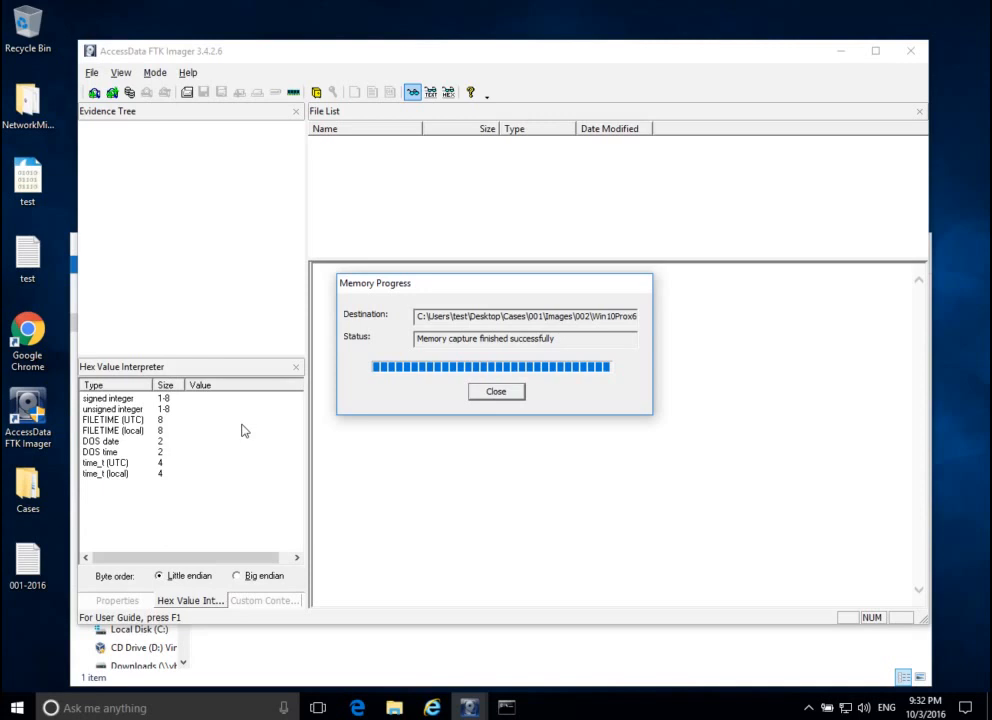
pyautogui.moveTo(390, 312)
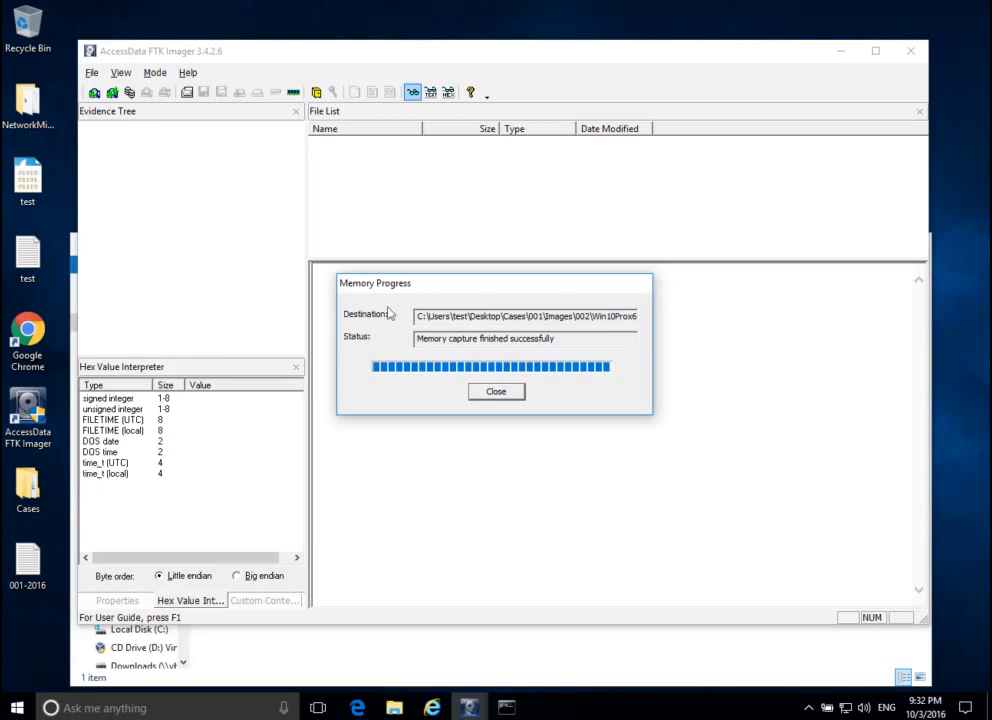
pyautogui.moveTo(528, 446)
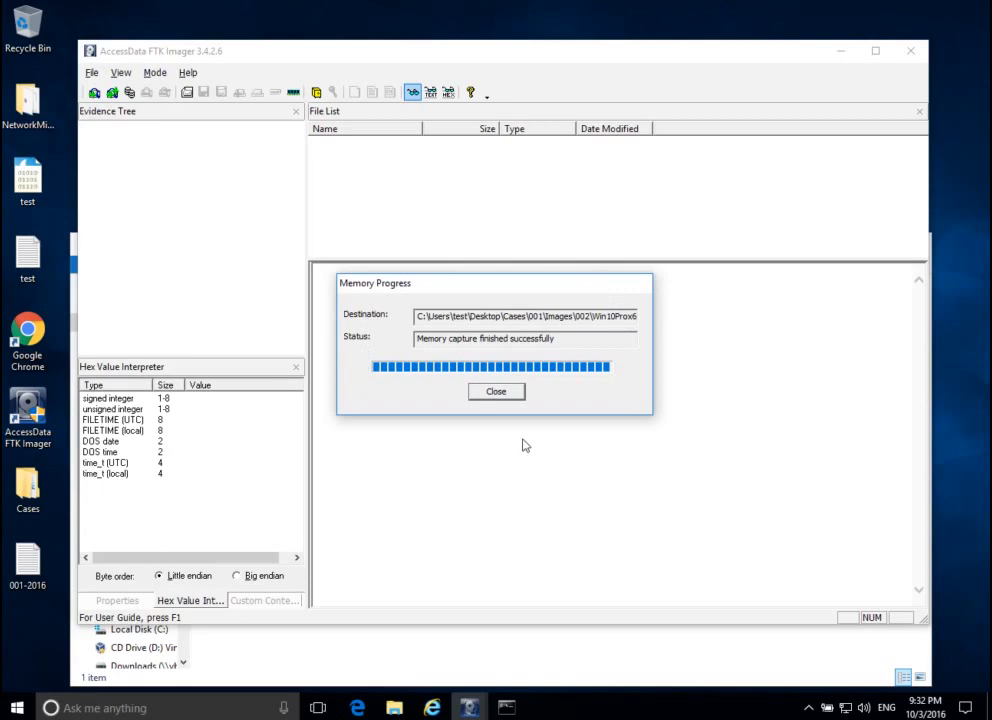
pyautogui.moveTo(496, 430)
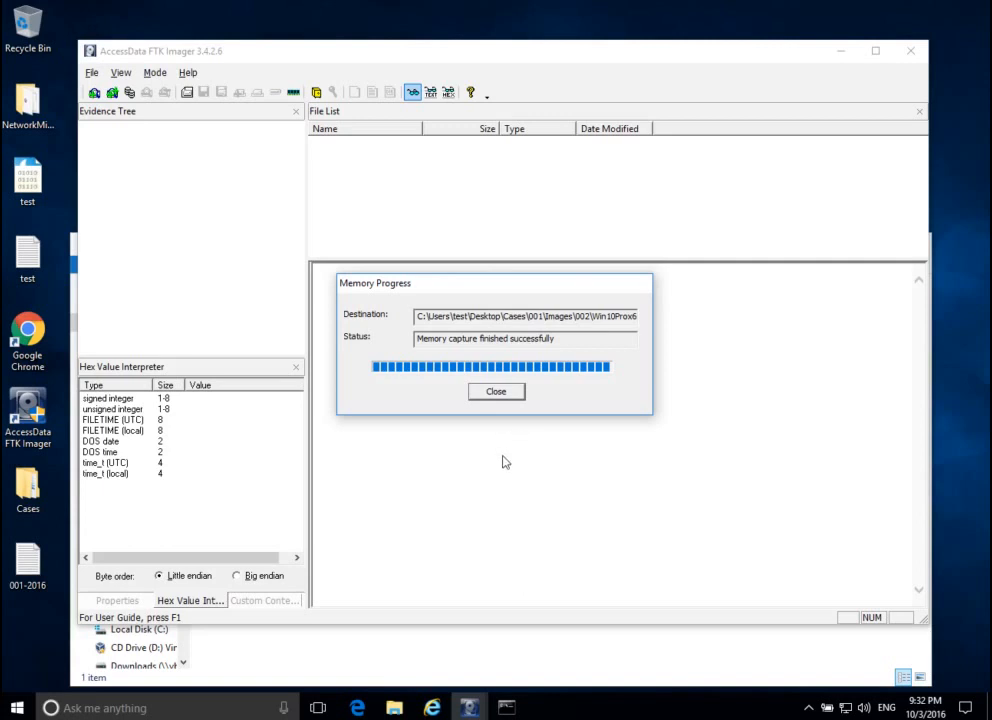
pyautogui.moveTo(554, 452)
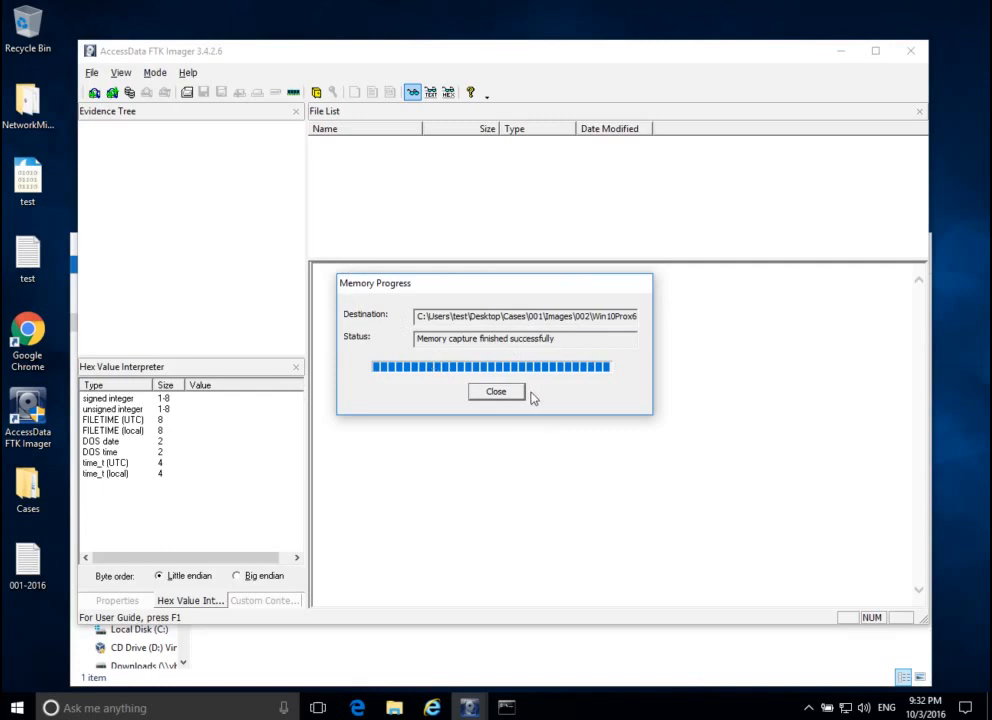
# Step: Close the 'Memory capture finished successfully' notice
pyautogui.click(496, 390)
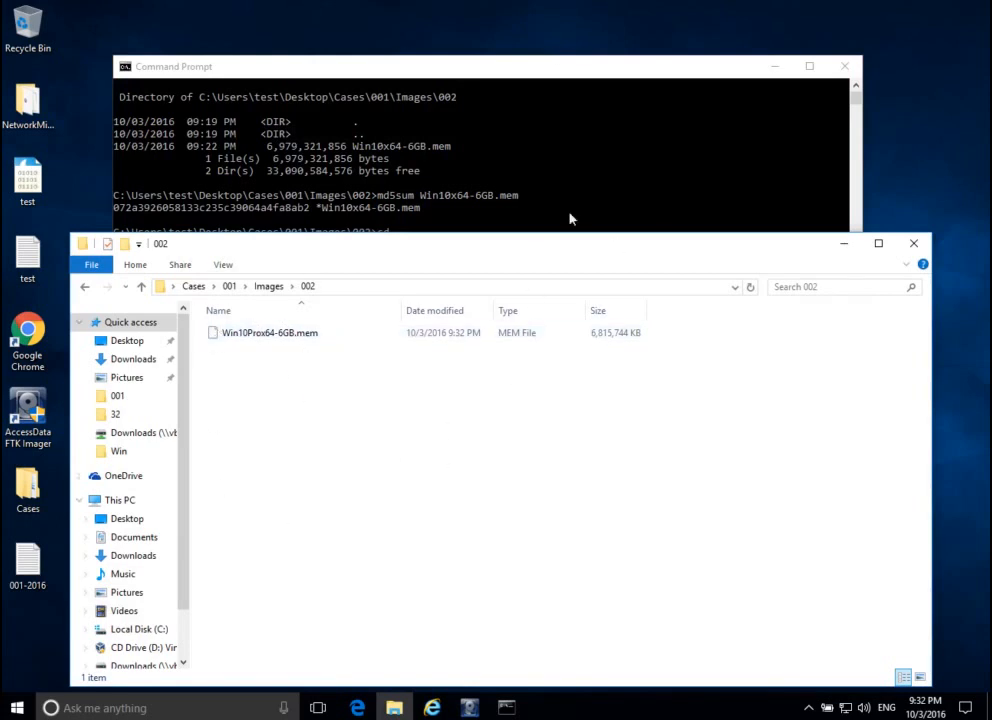
pyautogui.moveTo(586, 152)
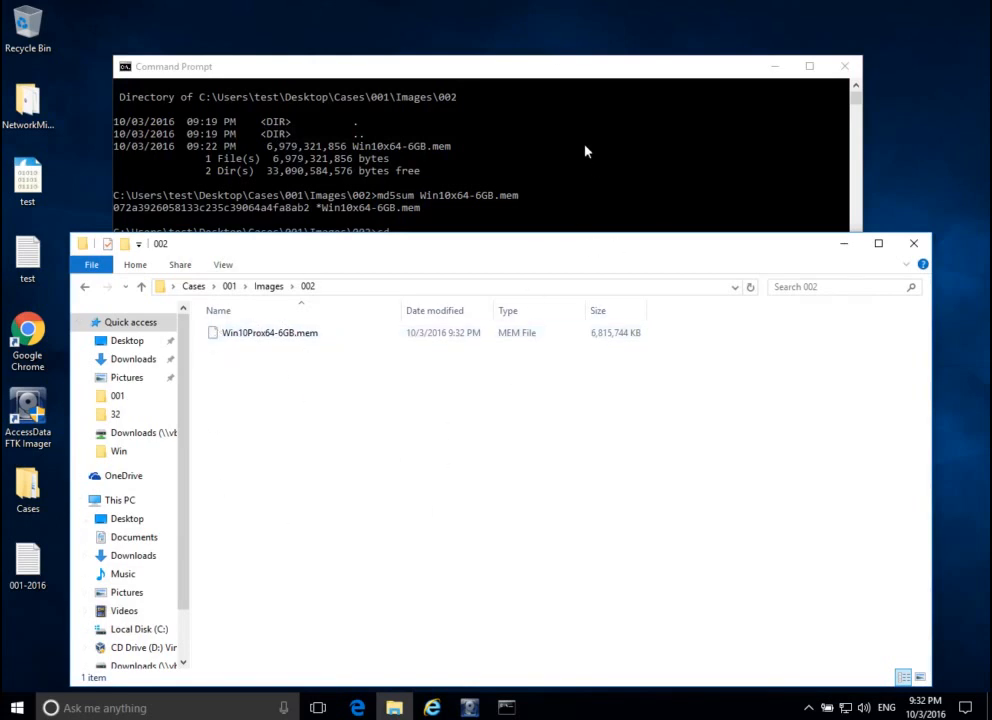
# Step: Move Command Prompt up to Images with cd .. and check the .mem file's full name
pyautogui.write('cd ..')
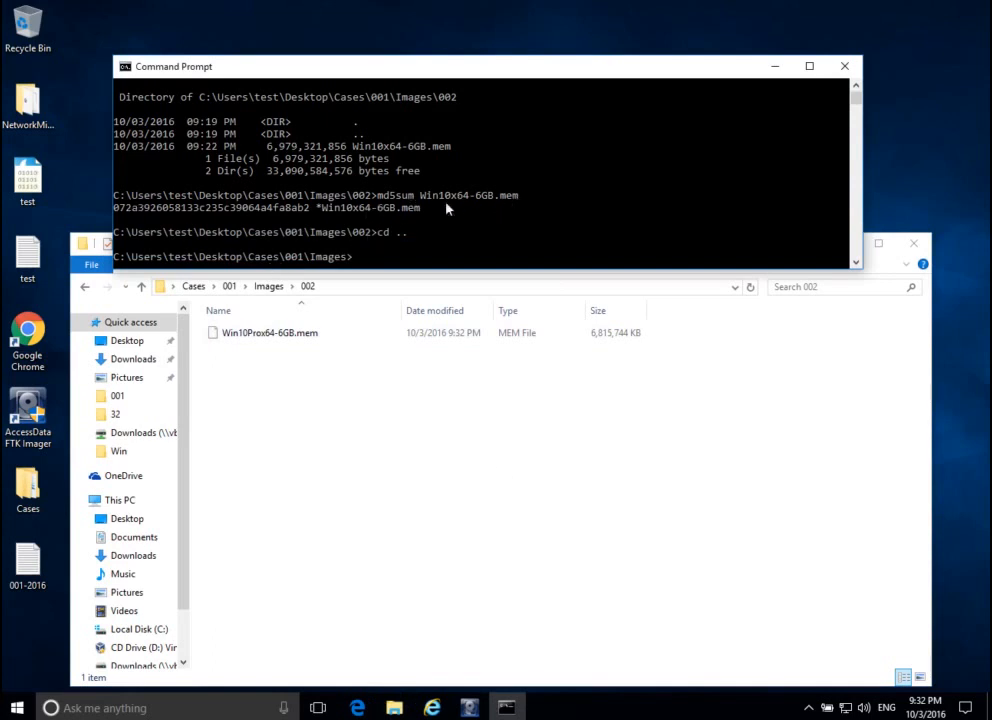
pyautogui.moveTo(322, 236)
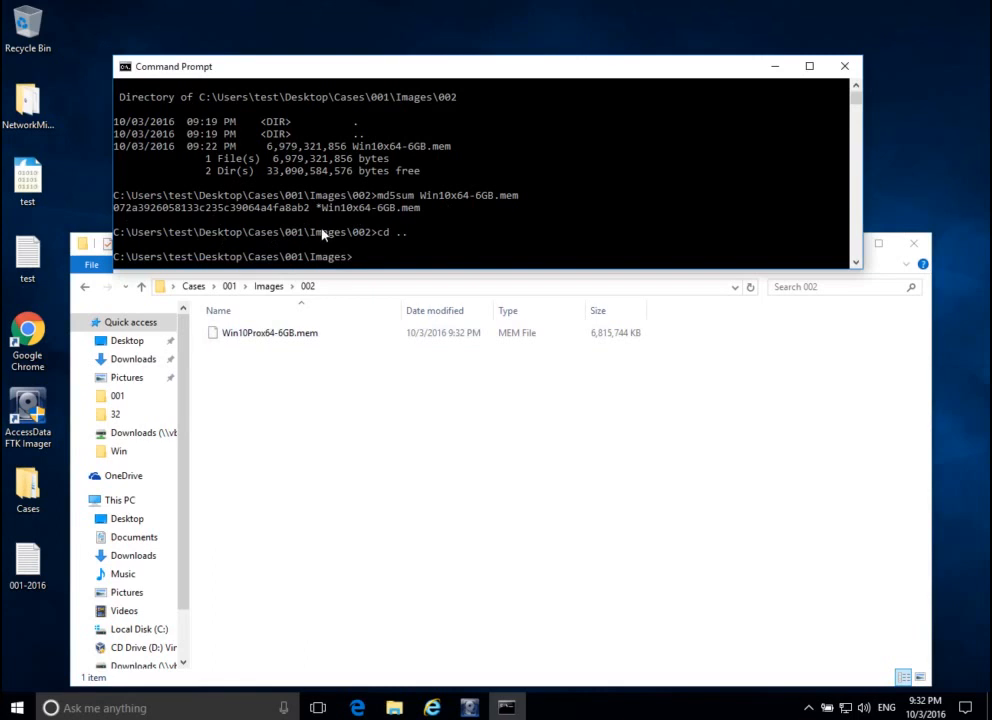
pyautogui.moveTo(436, 222)
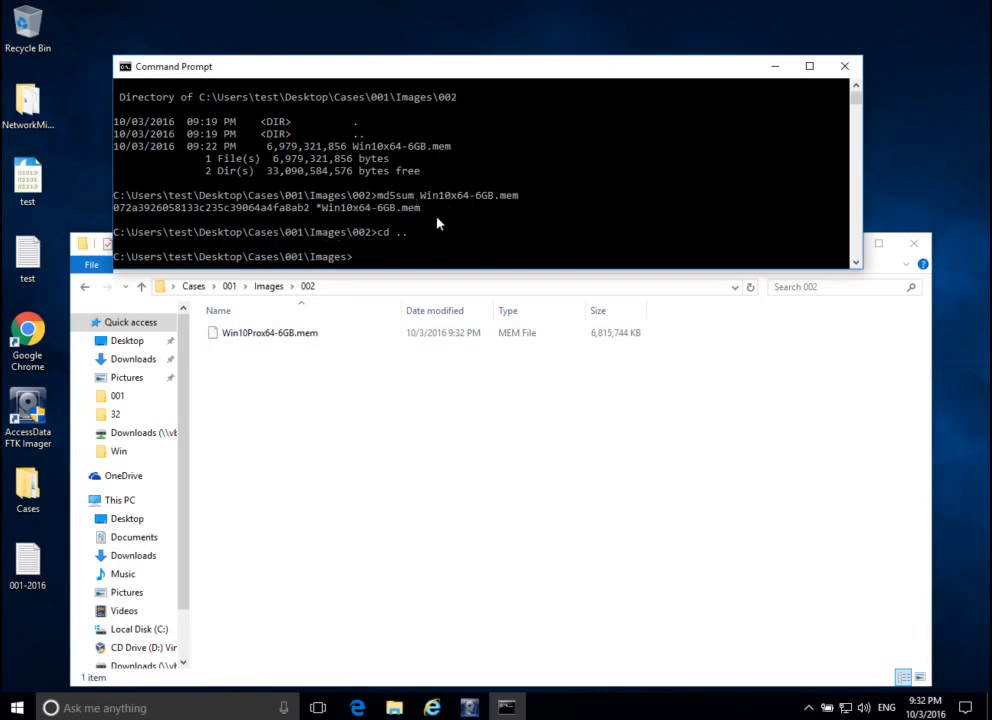
pyautogui.moveTo(480, 208)
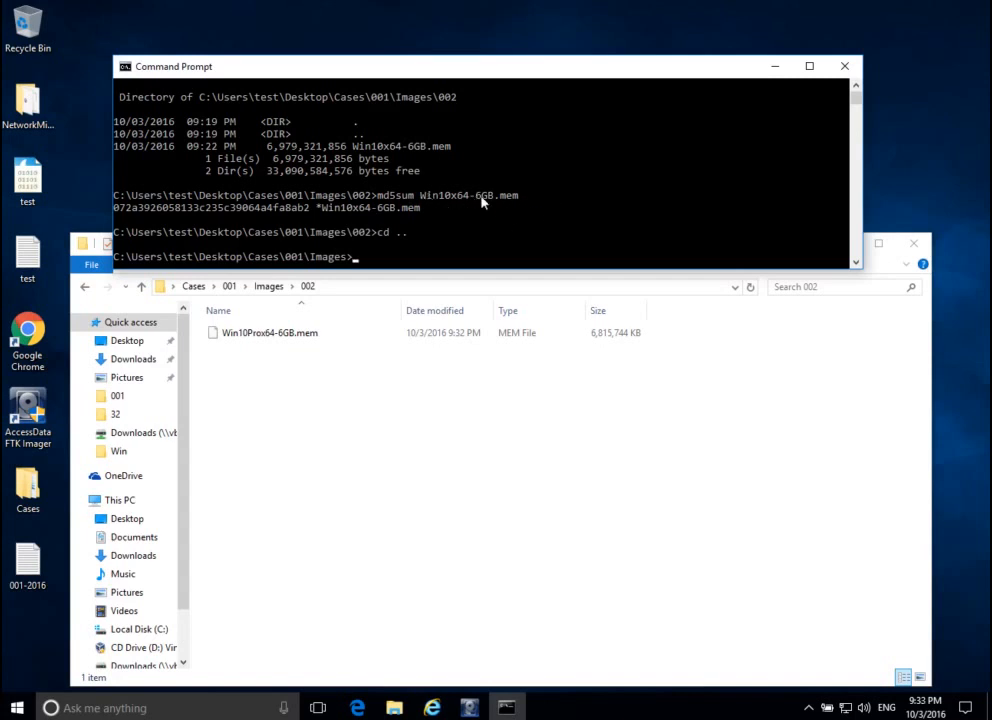
pyautogui.moveTo(174, 248)
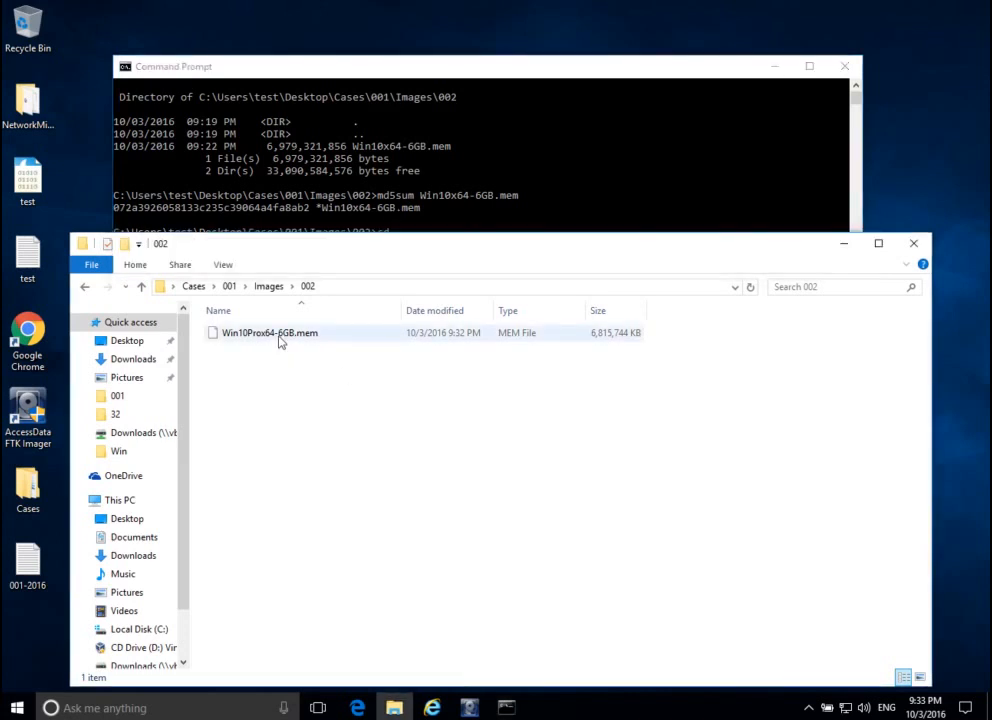
pyautogui.click(268, 332)
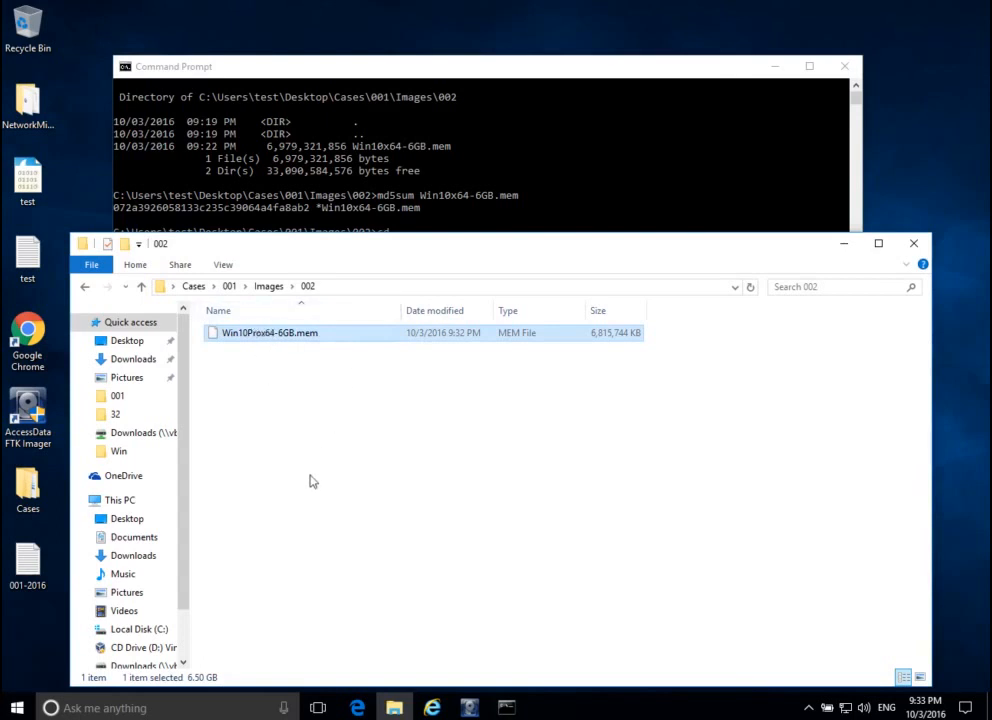
pyautogui.moveTo(296, 506)
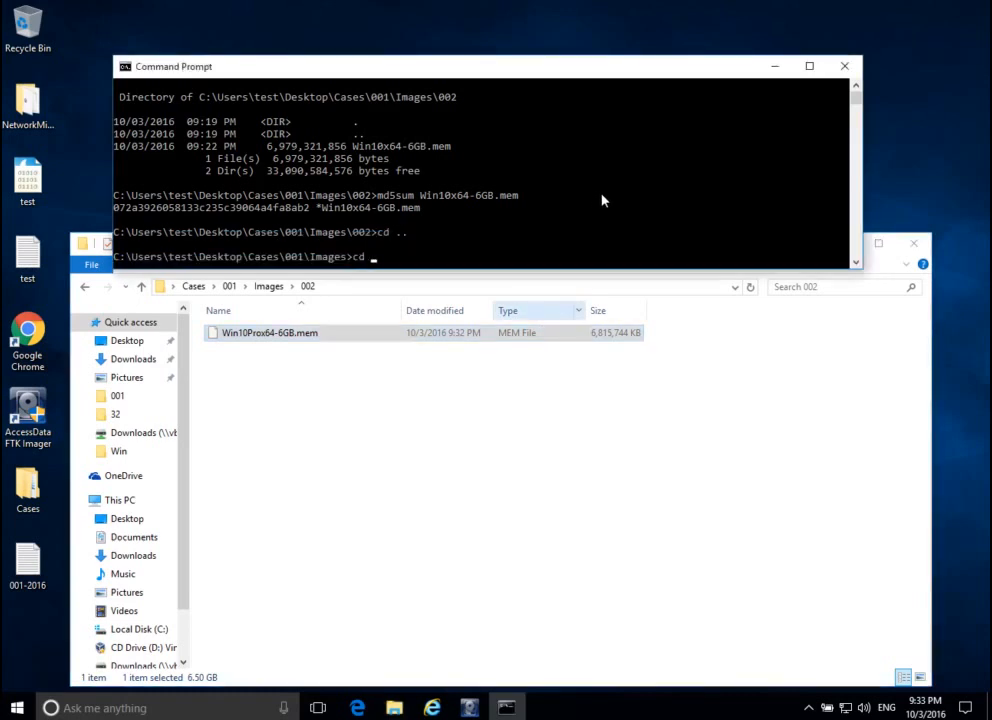
# Step: Return to folder 002 and run md5sum on Win10Prox64-6GB.mem
pyautogui.write('cd 002')
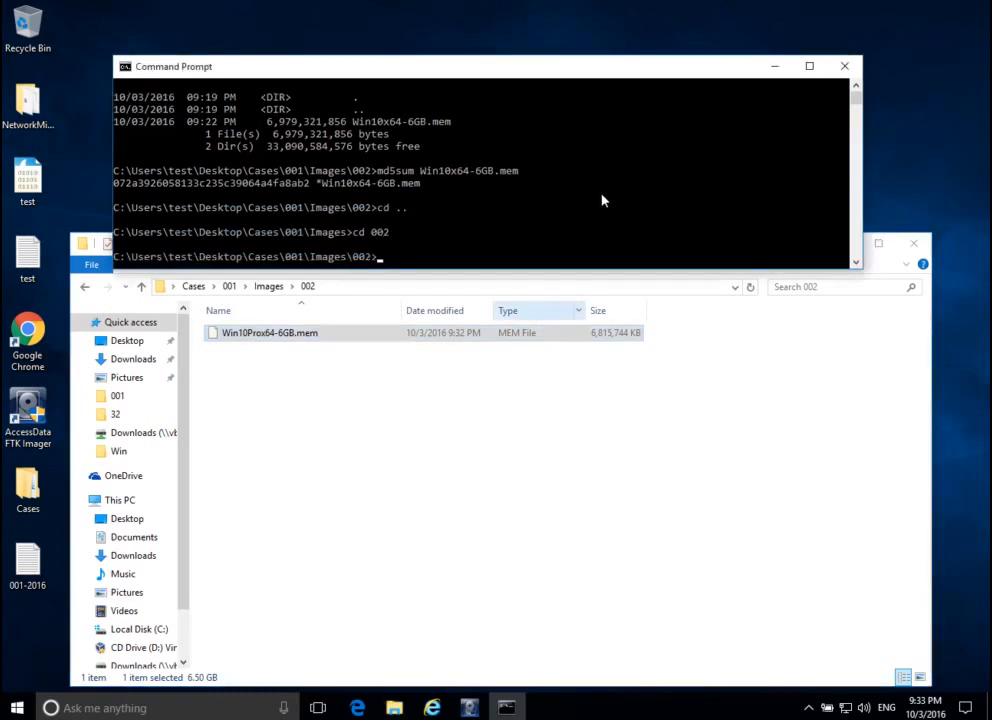
pyautogui.write('md5su')
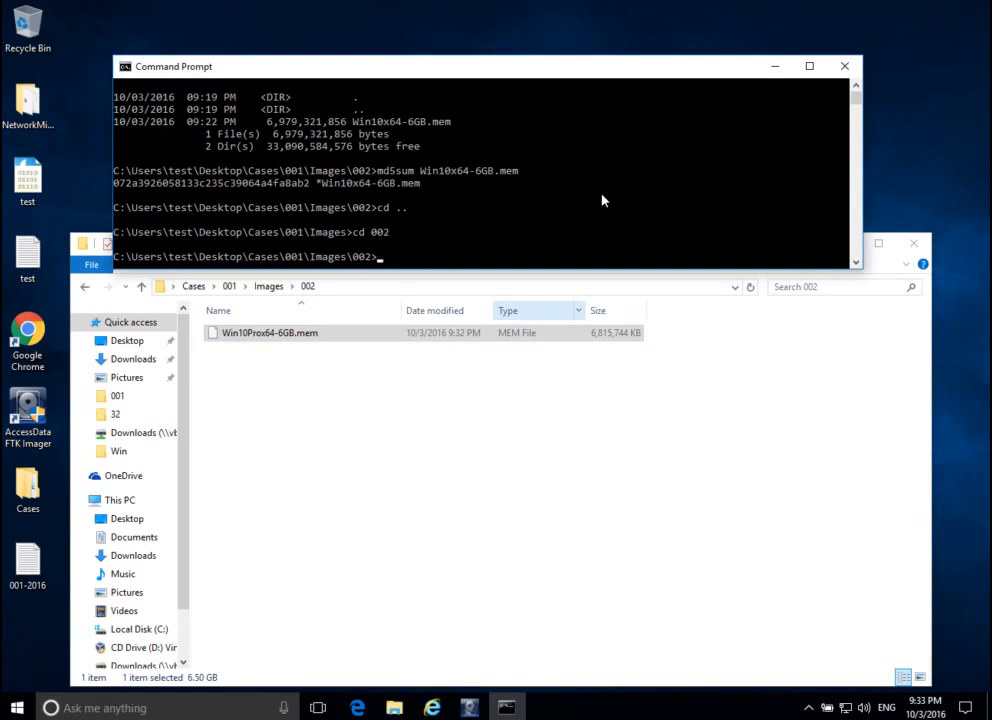
pyautogui.write('md5sum Win10Prox64-6GB.mem')
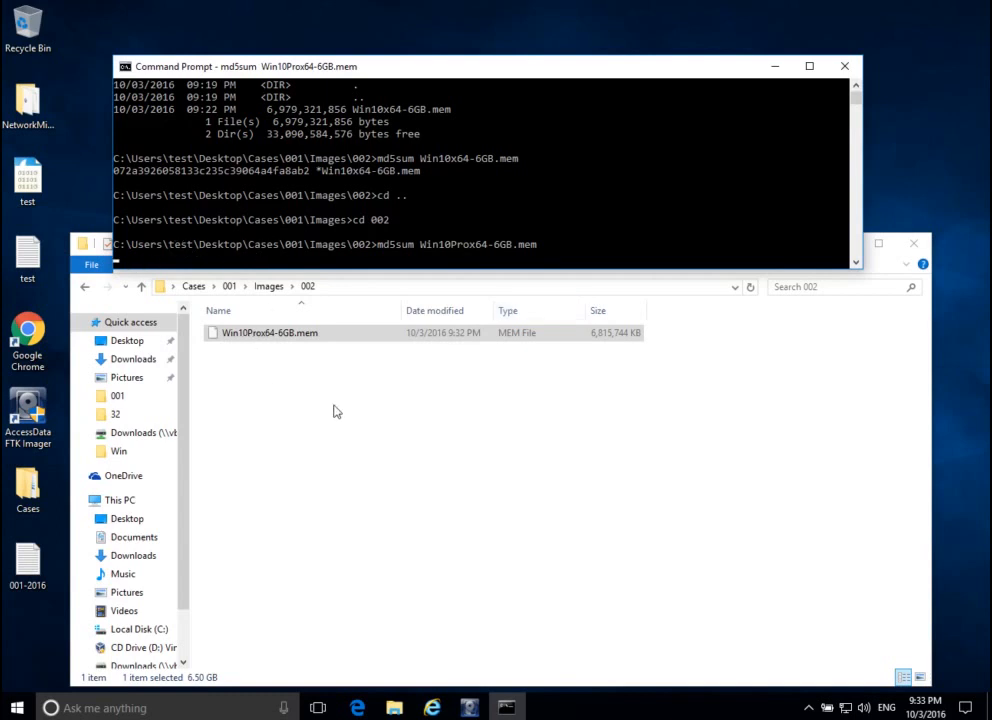
pyautogui.moveTo(360, 310)
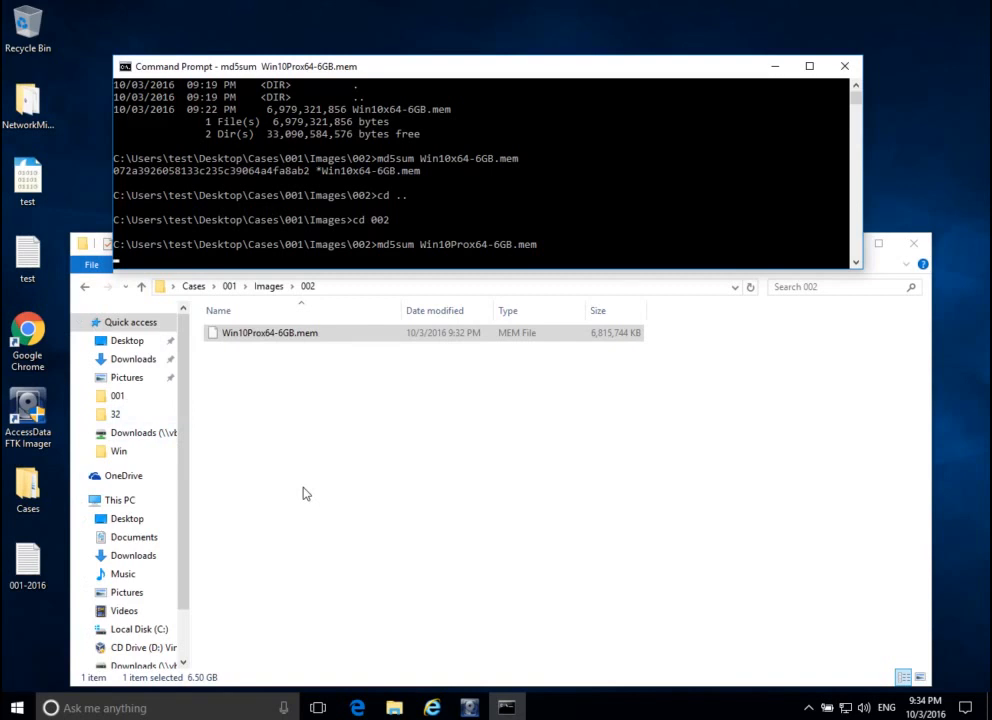
pyautogui.click(268, 332)
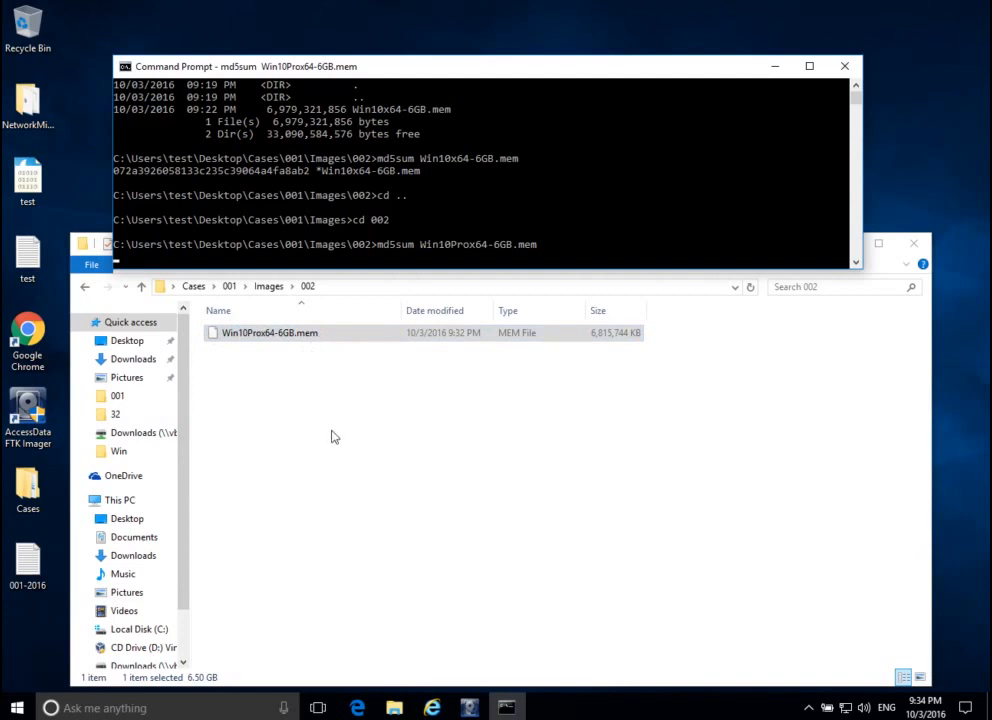
pyautogui.moveTo(330, 432)
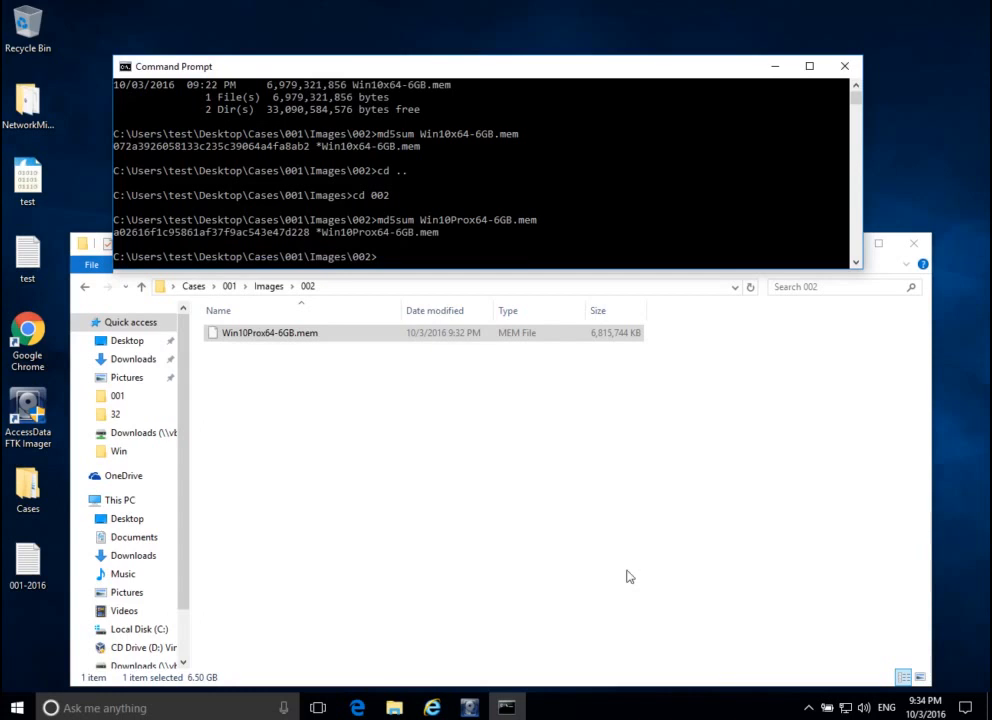
pyautogui.moveTo(570, 584)
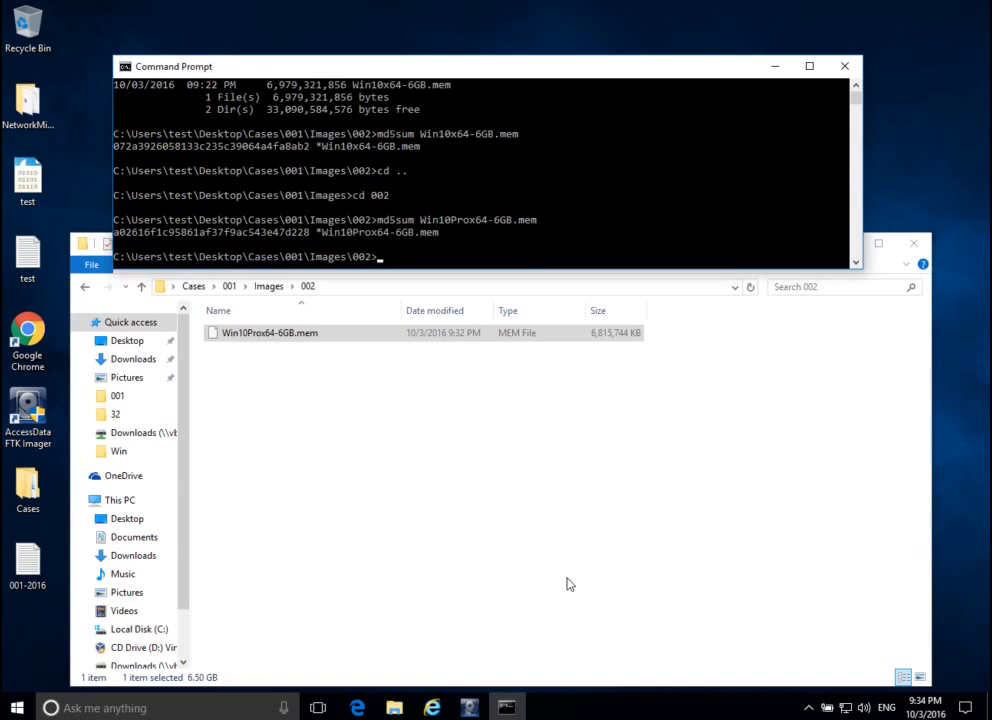
pyautogui.moveTo(258, 248)
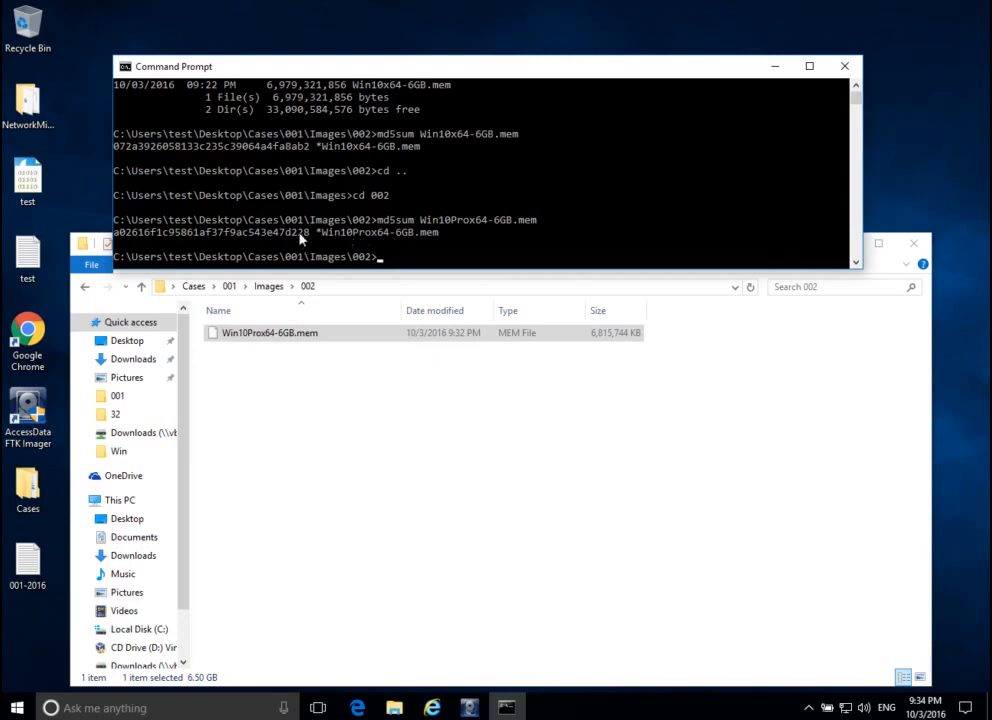
pyautogui.moveTo(370, 238)
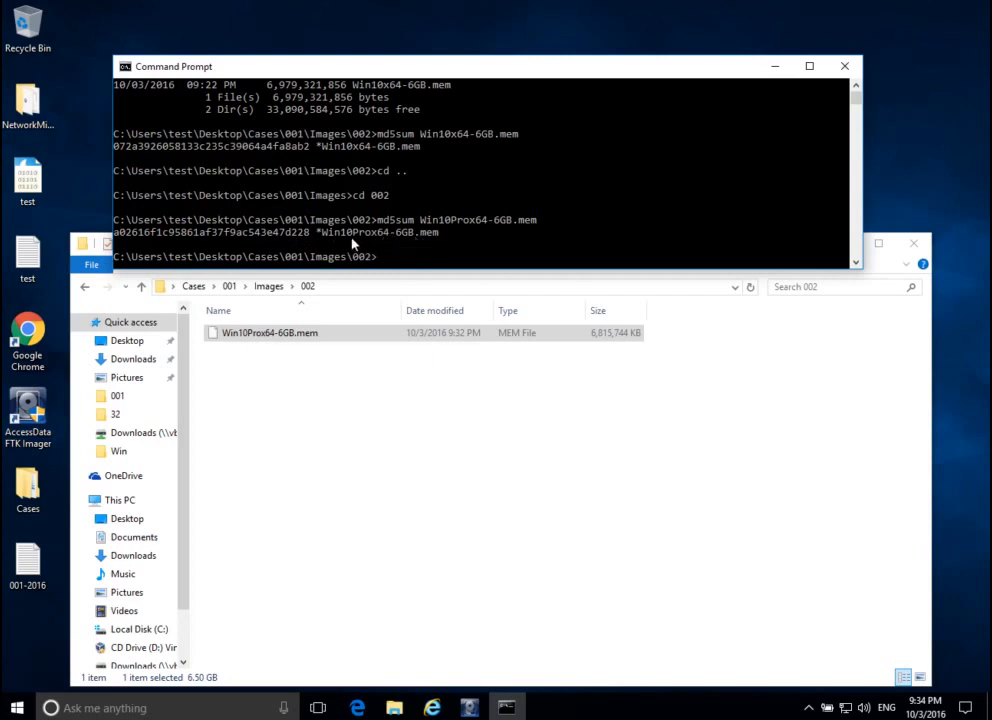
pyautogui.moveTo(370, 248)
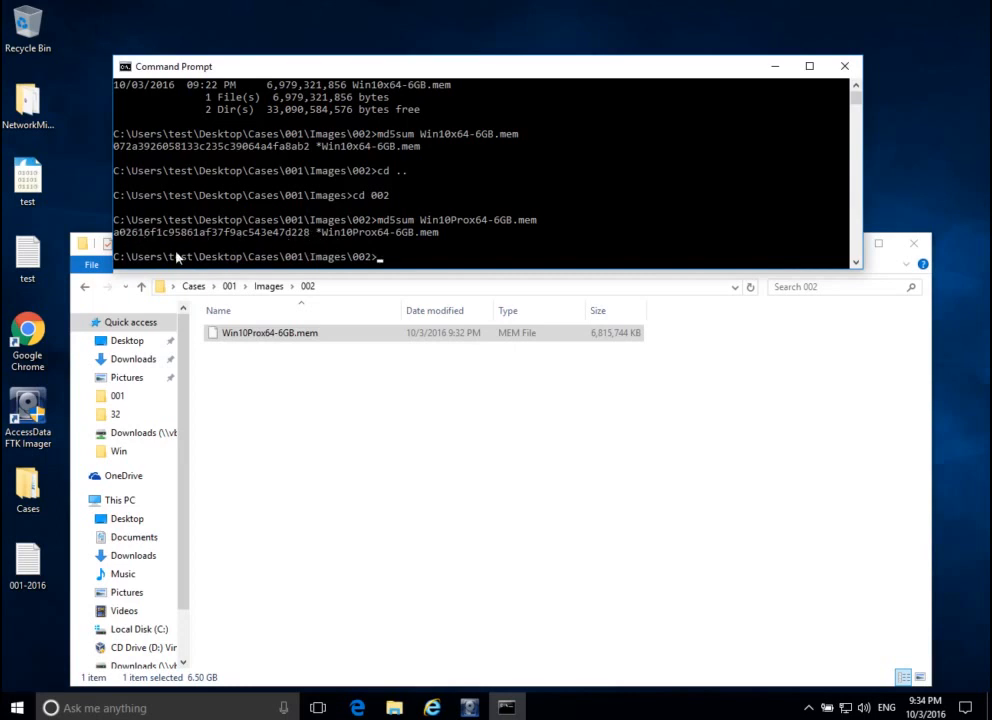
pyautogui.moveTo(384, 248)
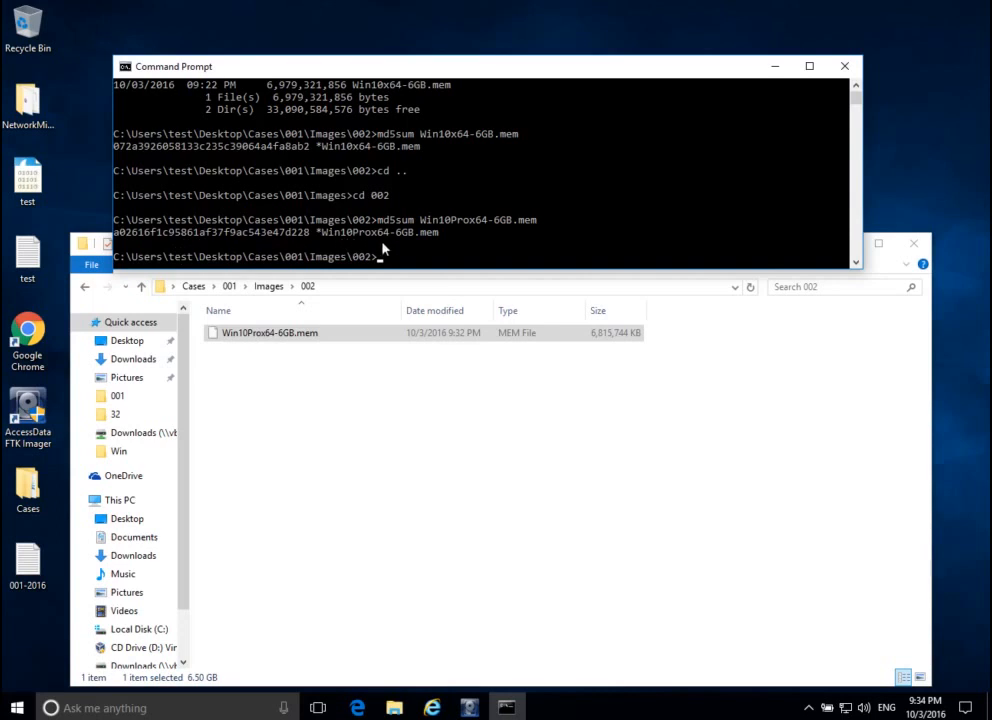
pyautogui.moveTo(420, 258)
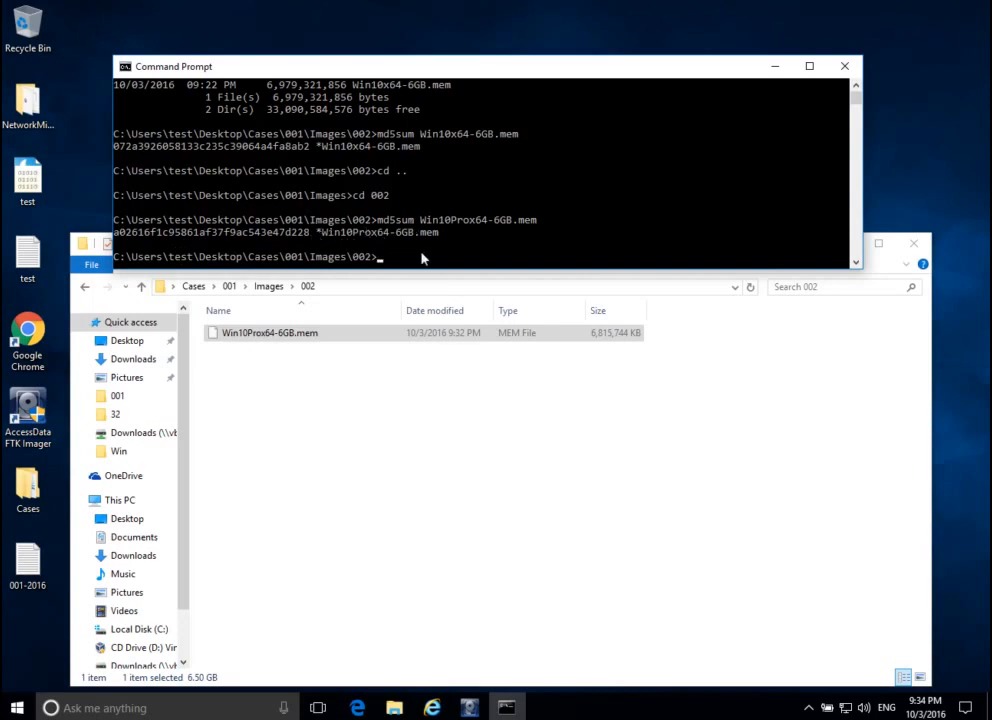
pyautogui.moveTo(504, 558)
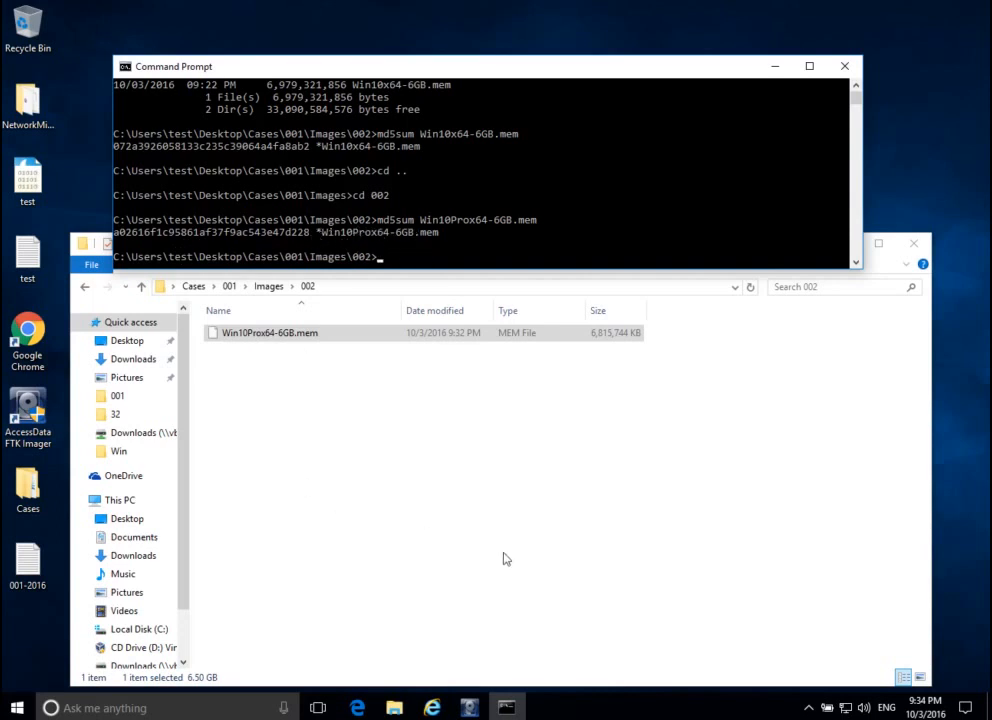